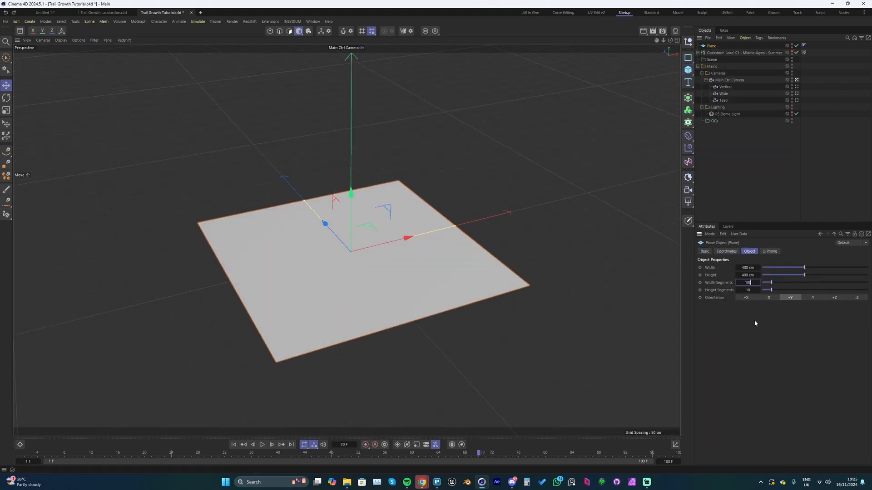
# - Set the plane's Width and Height Segments to 200 and enlarge it to 2000
pyautogui.write('2000')
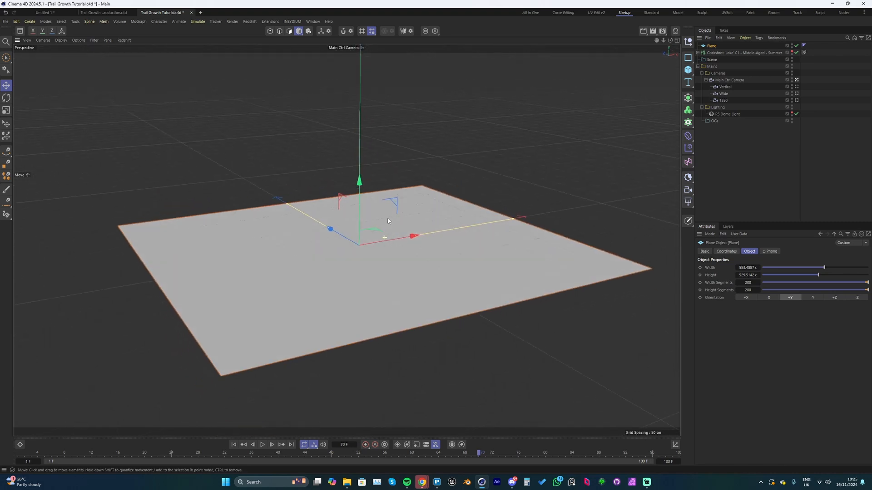
# - Give Main Ctrl Camera a 70 mm focal length and size the plane to about 500 cm square
pyautogui.click(729, 80)
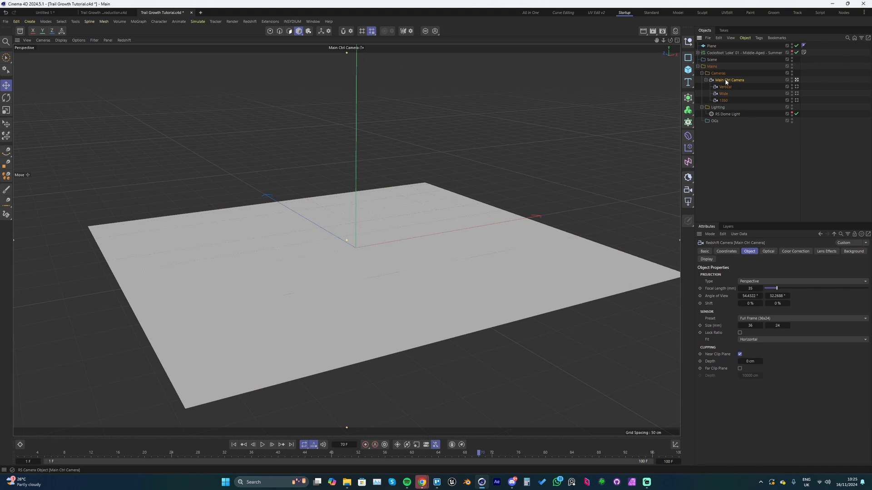
pyautogui.click(750, 288)
pyautogui.write('70')
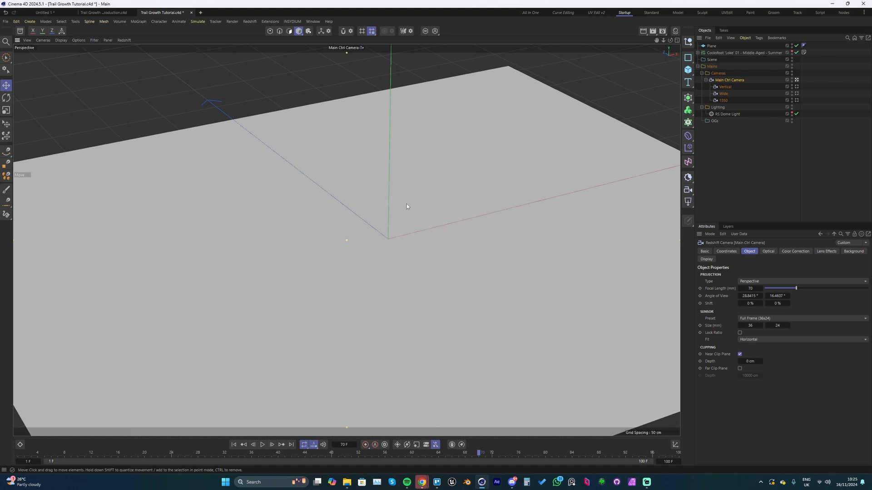
pyautogui.click(711, 45)
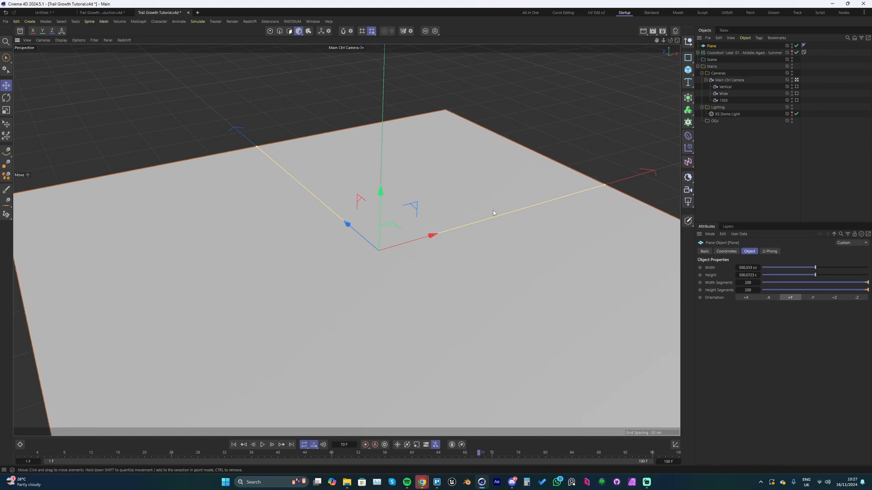
pyautogui.moveTo(492, 213); pyautogui.dragTo(377, 221)
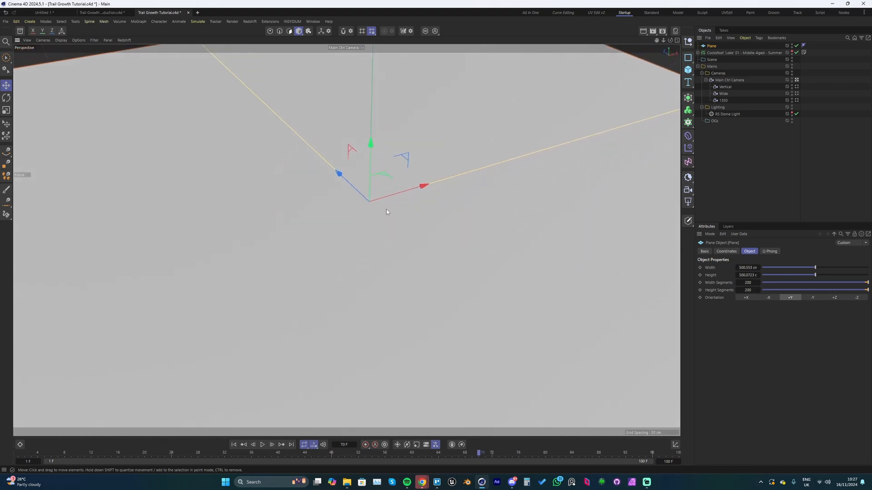
pyautogui.moveTo(632, 164)
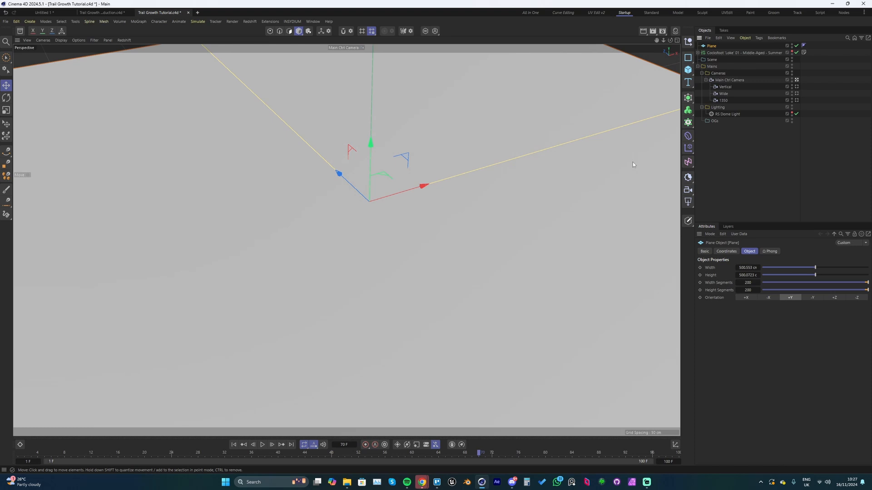
# - Add a Matrix scatter over the plane and raise its Count to about 5000
pyautogui.click(687, 121)
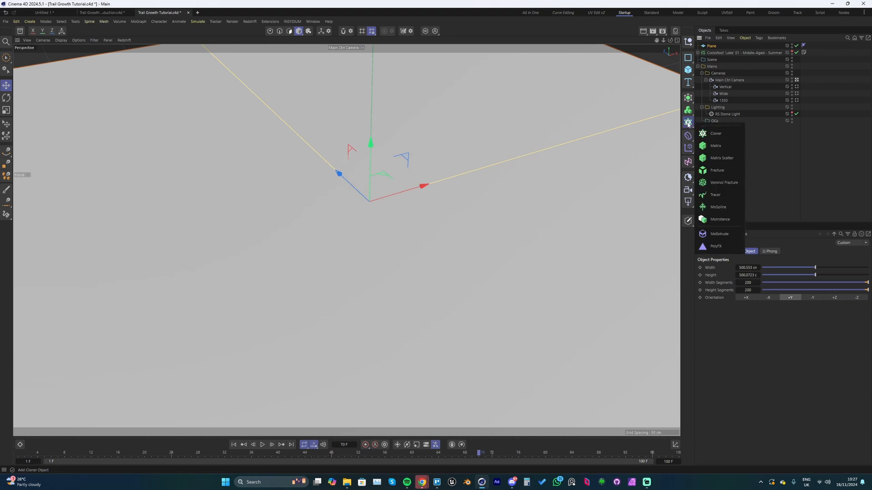
pyautogui.moveTo(721, 158)
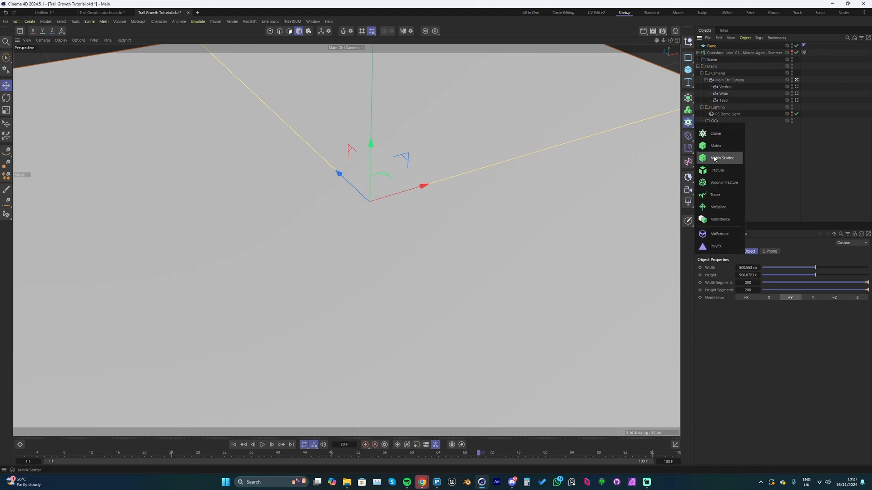
pyautogui.click(716, 145)
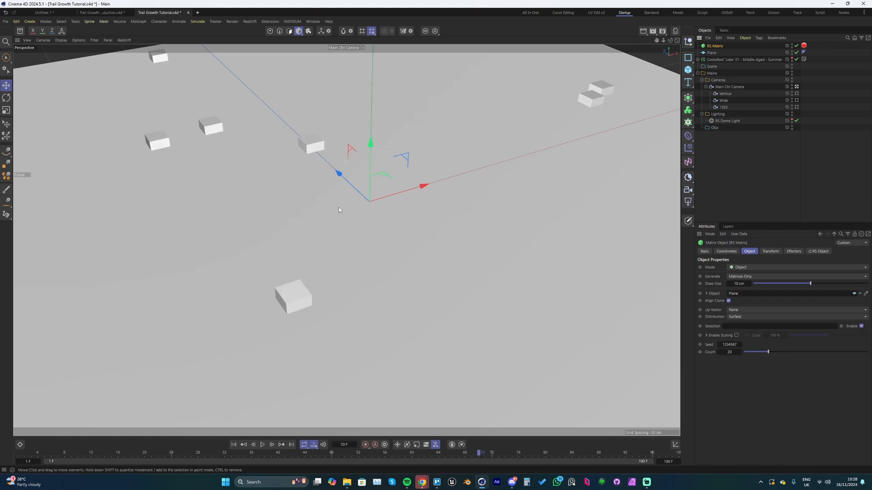
pyautogui.moveTo(332, 236)
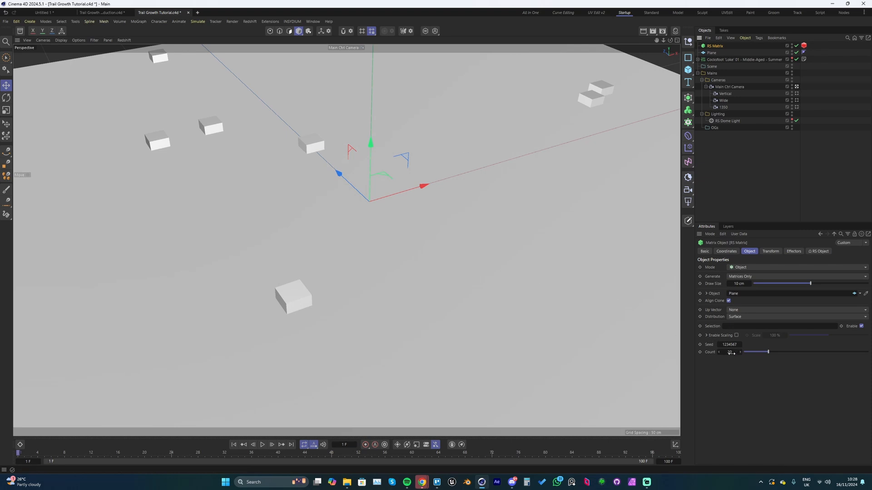
pyautogui.moveTo(736, 352); pyautogui.dragTo(867, 353)
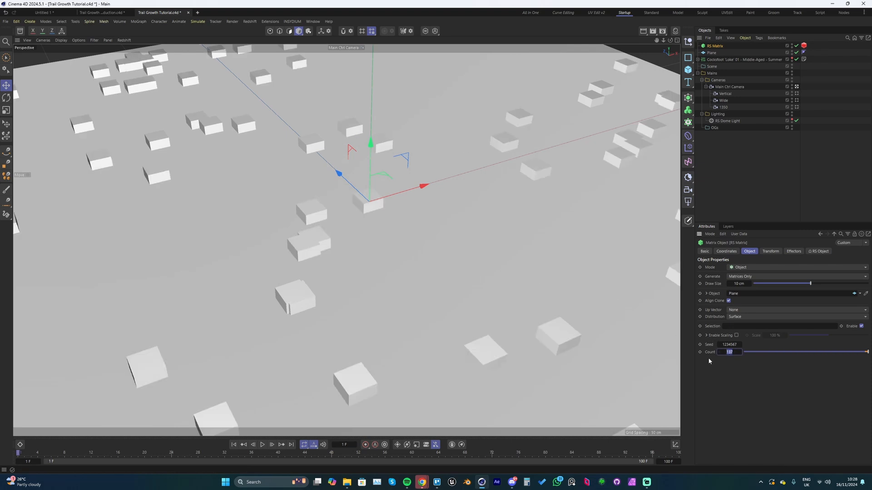
pyautogui.write('5000')
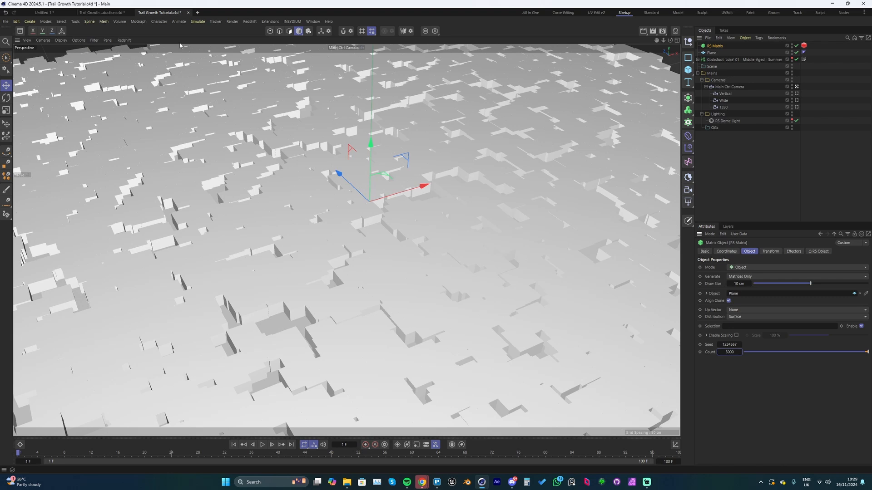
pyautogui.moveTo(20, 30)
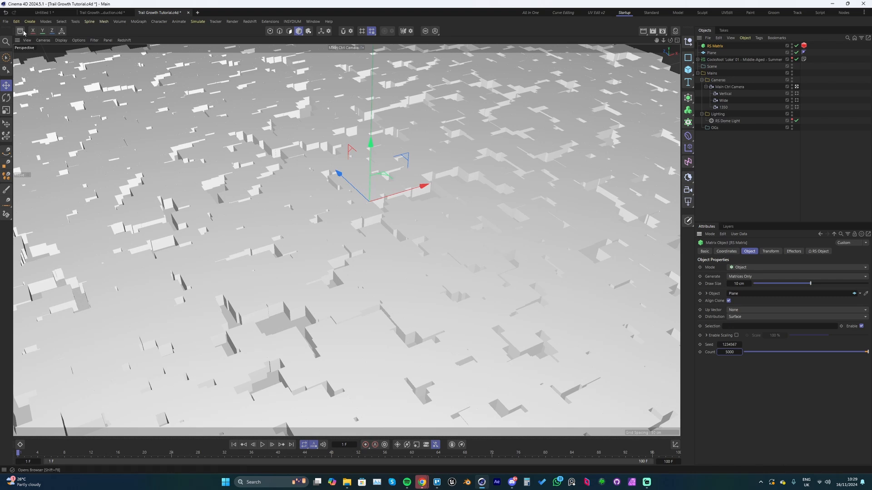
pyautogui.click(20, 31)
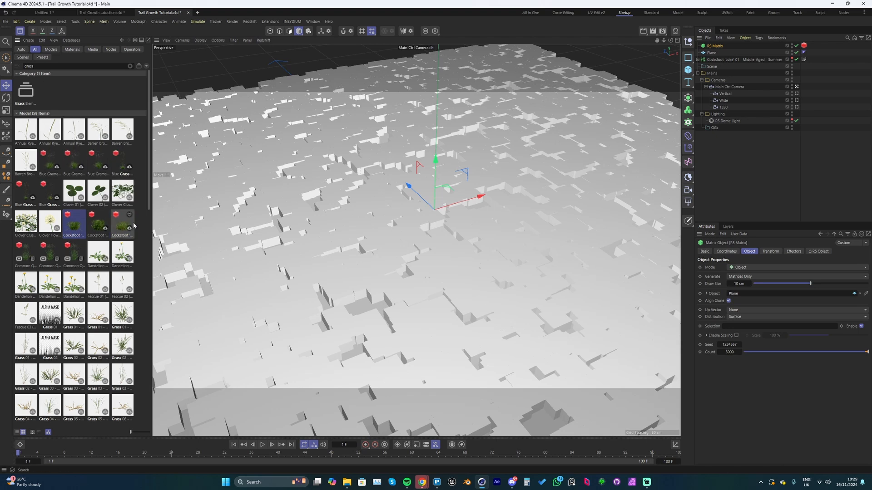
pyautogui.click(73, 222)
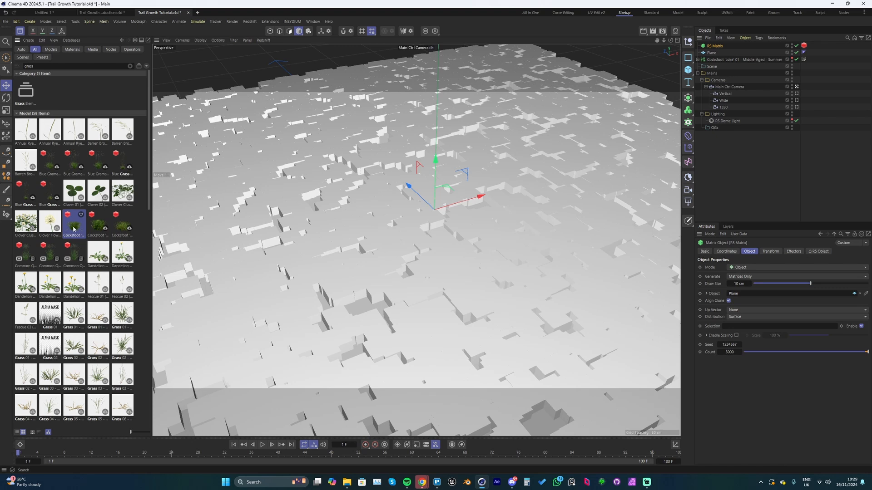
pyautogui.moveTo(74, 229)
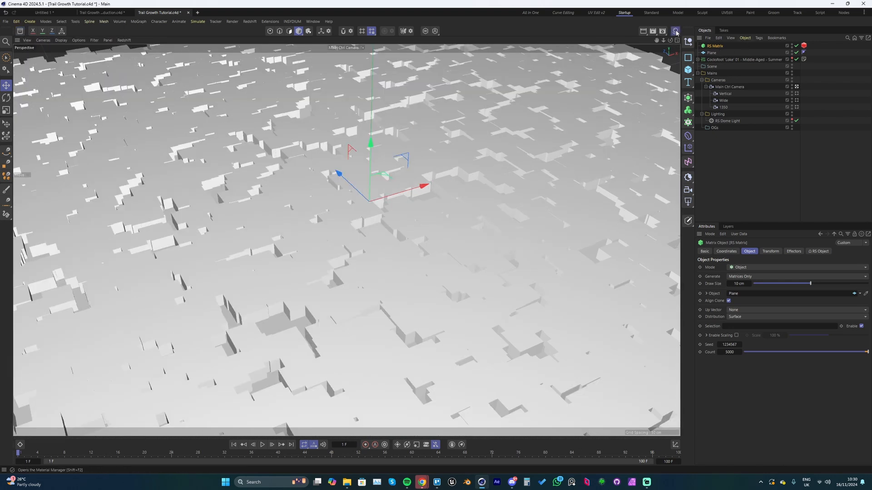
# - Review the Cockfoot grass material's Color Correct node, then return to the matrix object
pyautogui.click(675, 31)
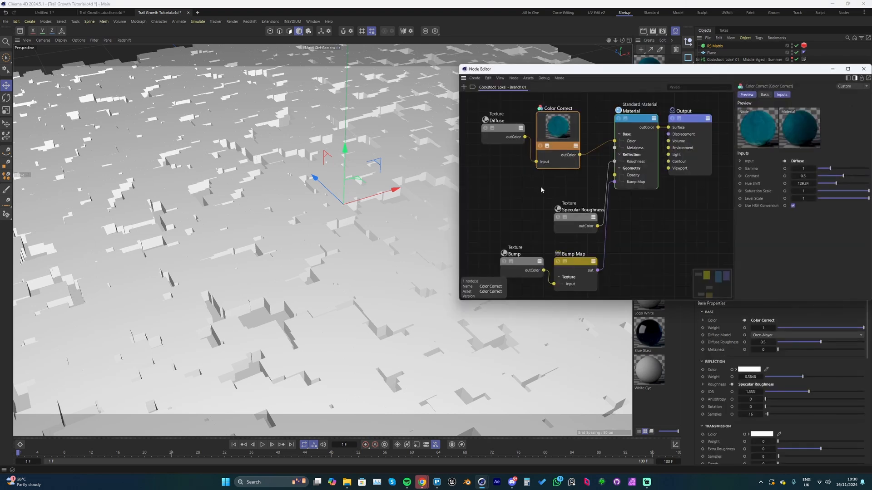
pyautogui.click(556, 125)
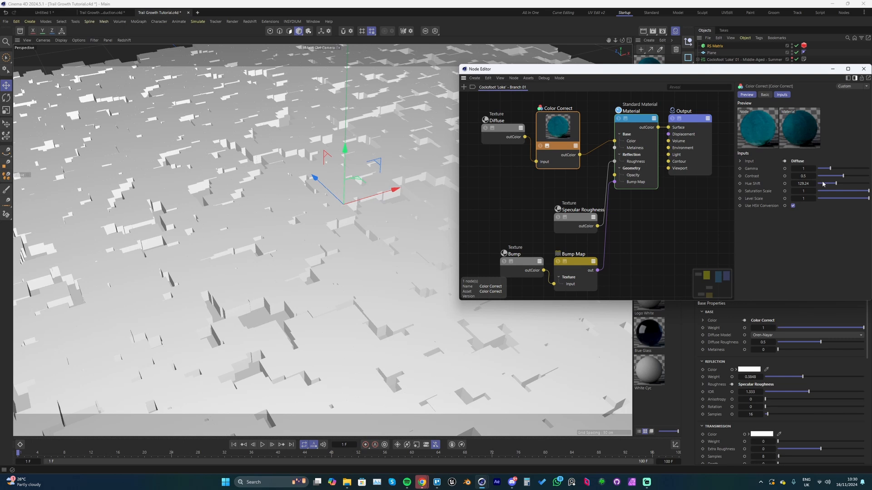
pyautogui.moveTo(809, 94)
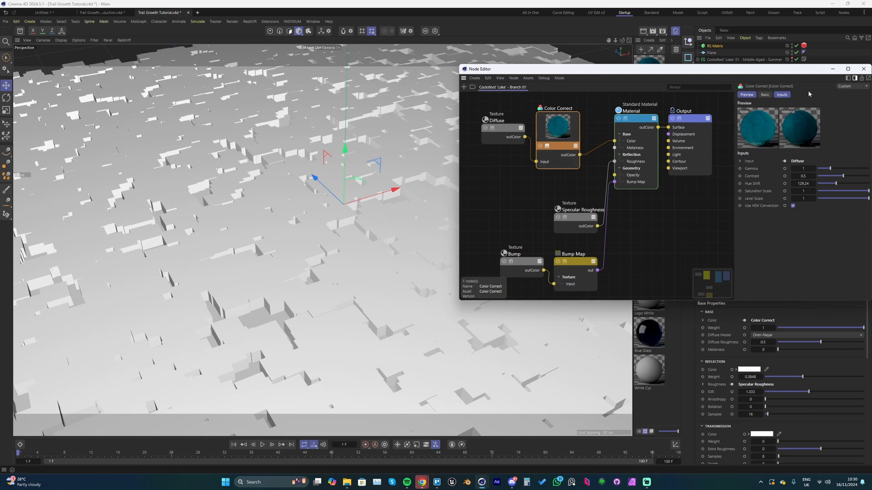
pyautogui.click(863, 69)
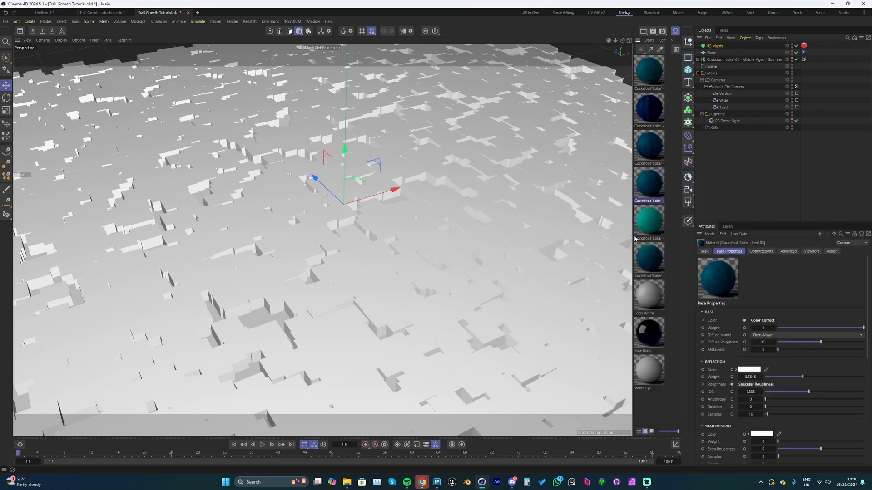
pyautogui.moveTo(636, 238)
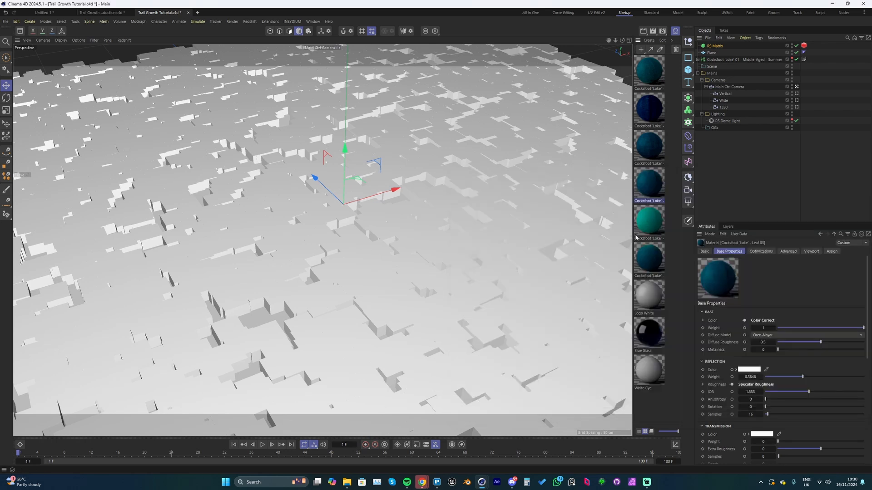
pyautogui.click(717, 45)
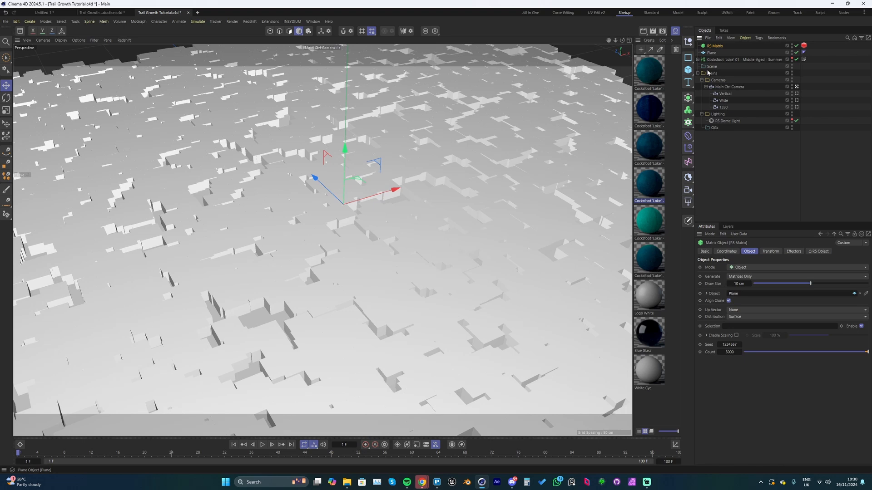
# - Add a Random effector with R.B rotation 187° and Uniform Scale 0.14 on the matrices
pyautogui.click(688, 147)
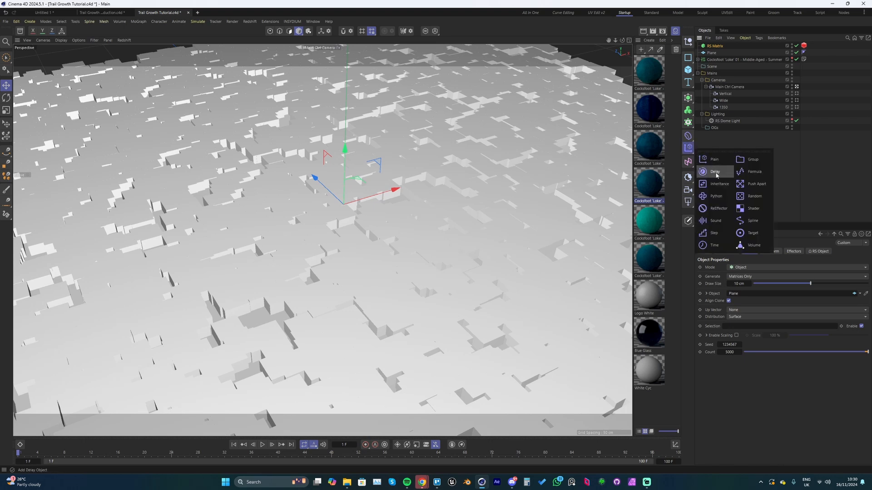
pyautogui.click(753, 196)
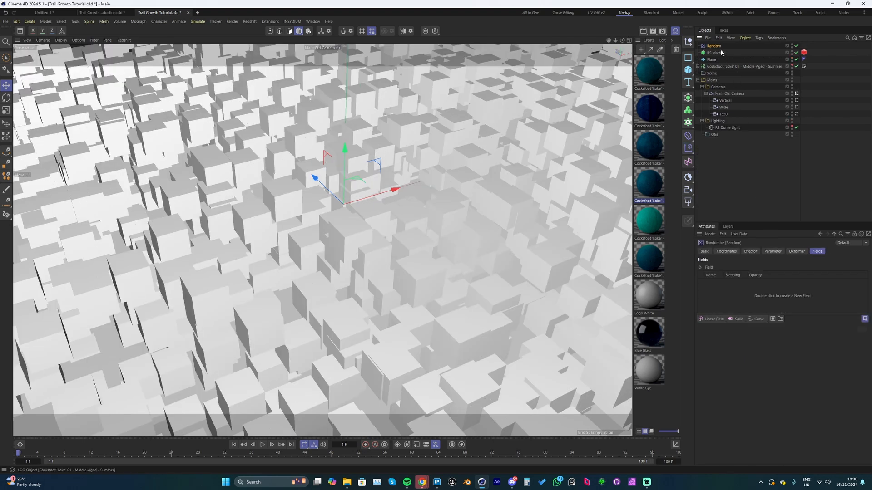
pyautogui.click(771, 251)
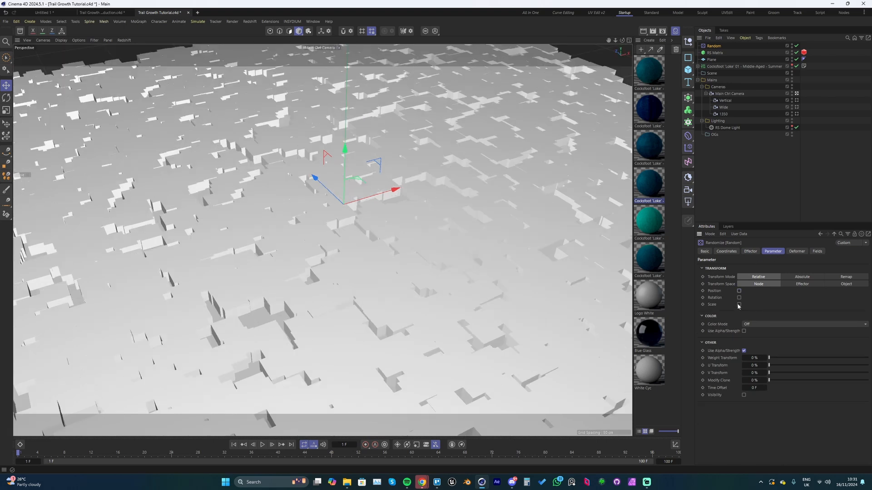
pyautogui.click(740, 298)
pyautogui.write('197')
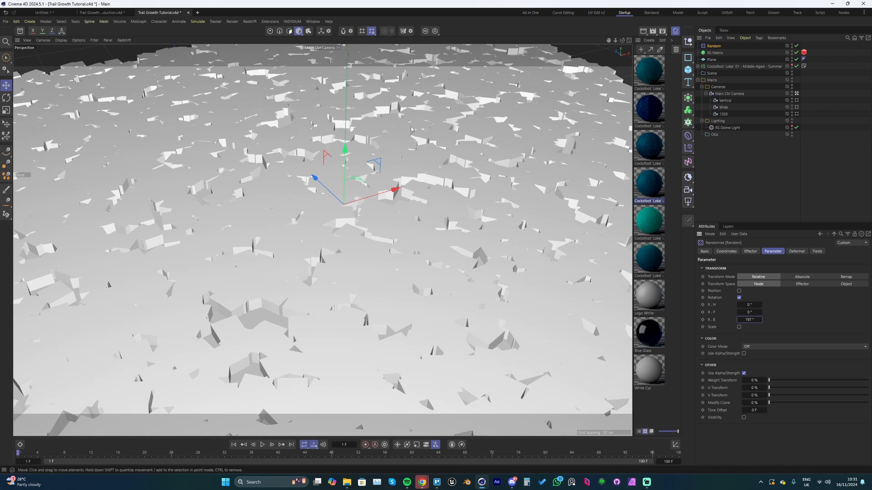
pyautogui.moveTo(787, 265)
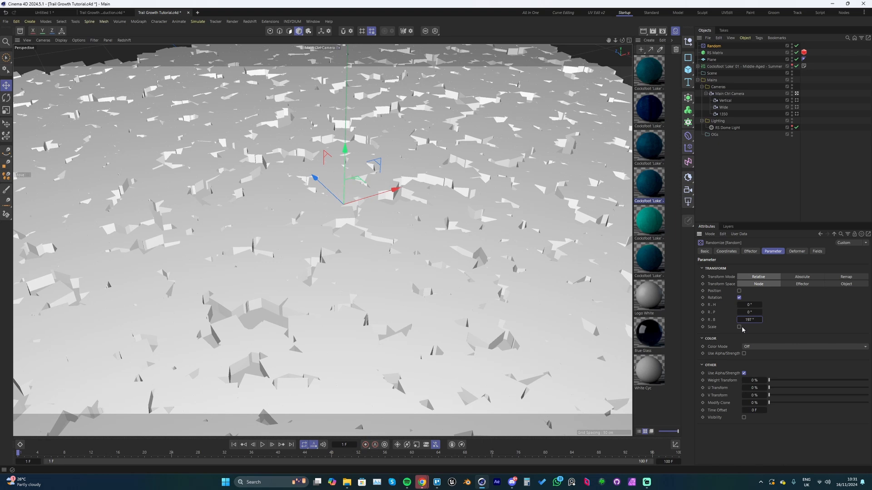
pyautogui.click(739, 327)
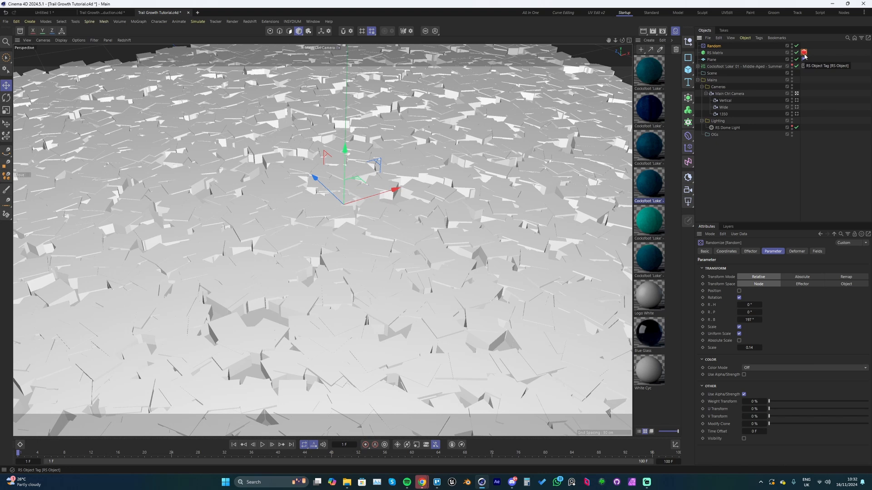
# - Set the RS Object tag to Custom Objects particle mode instancing the Cocksfoot grass model
pyautogui.click(804, 53)
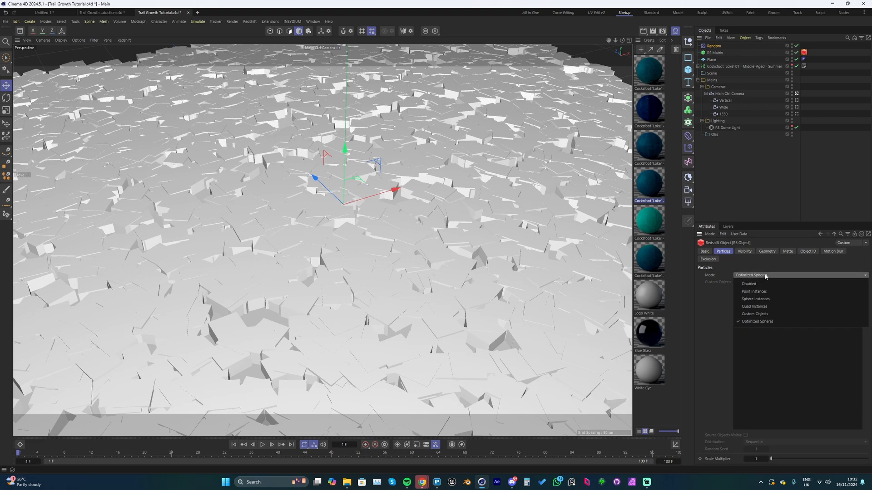
pyautogui.moveTo(760, 299)
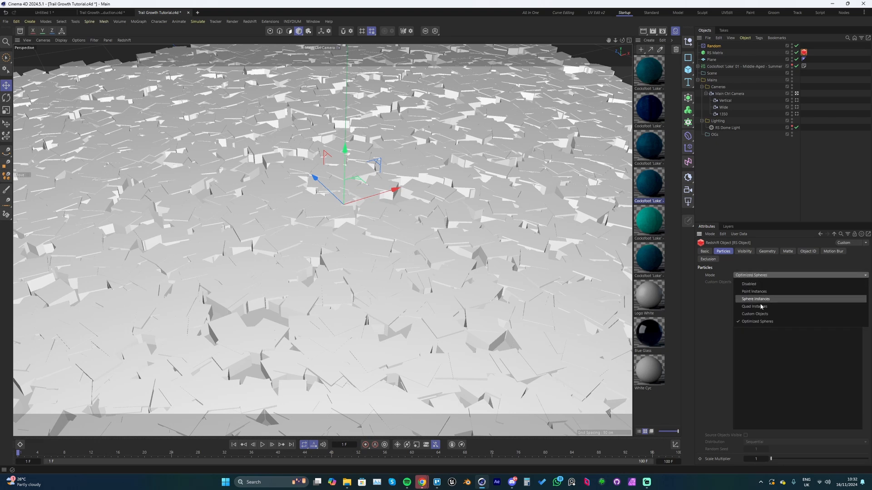
pyautogui.click(755, 313)
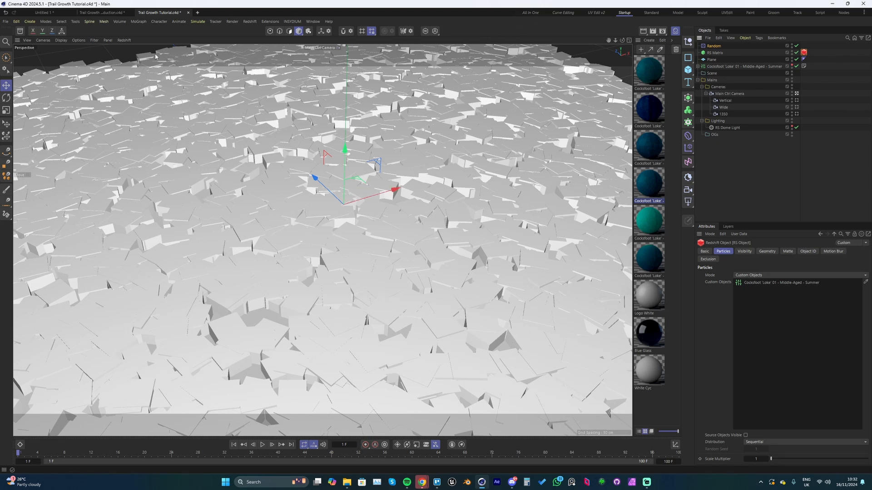
pyautogui.click(123, 39)
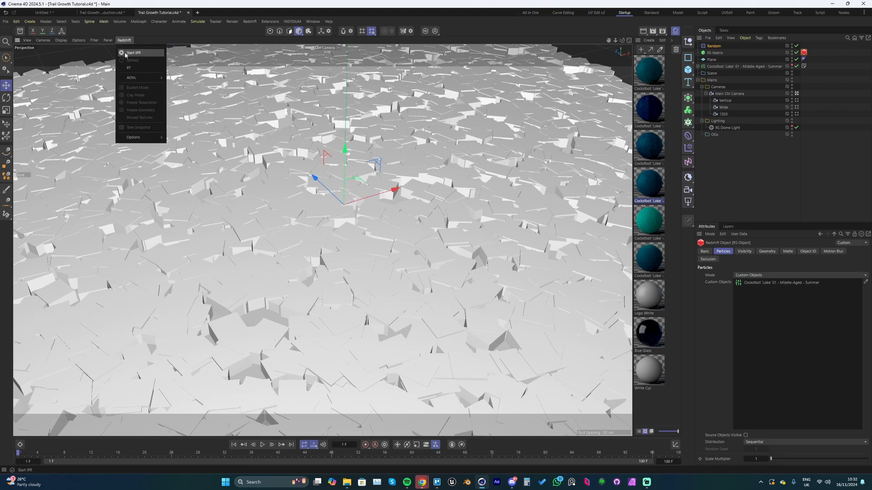
pyautogui.click(133, 53)
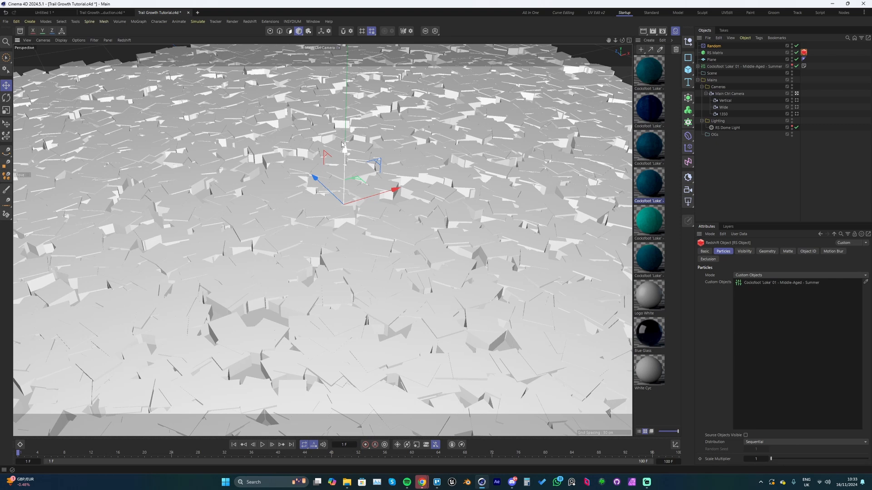
# - Raise the RS Matrix clone count from 5000 to 7000
pyautogui.click(716, 52)
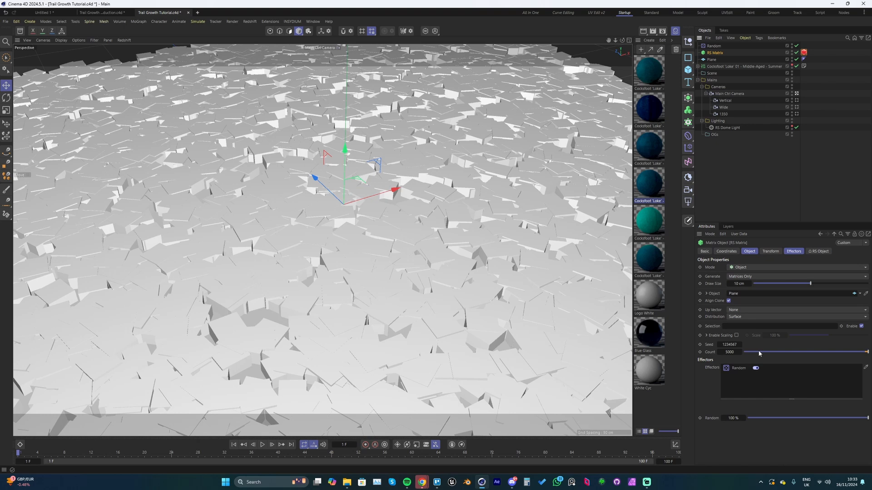
pyautogui.moveTo(754, 352); pyautogui.dragTo(734, 352)
pyautogui.write('7000')
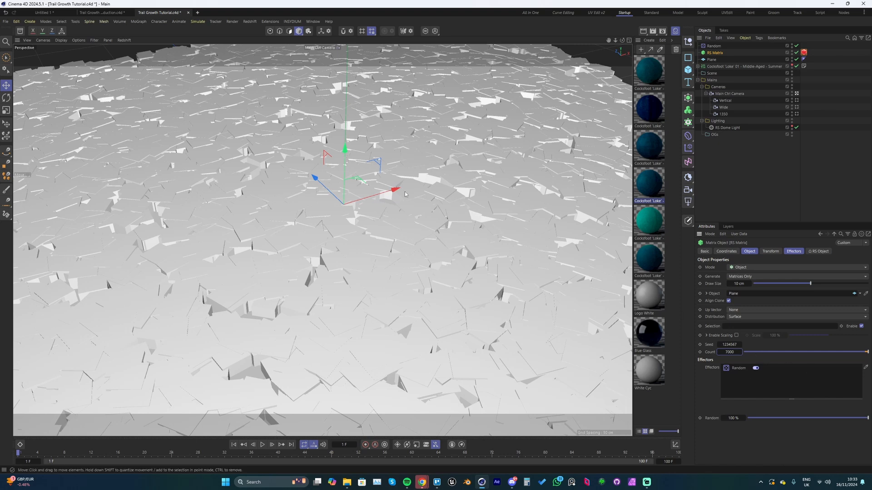
pyautogui.moveTo(335, 61)
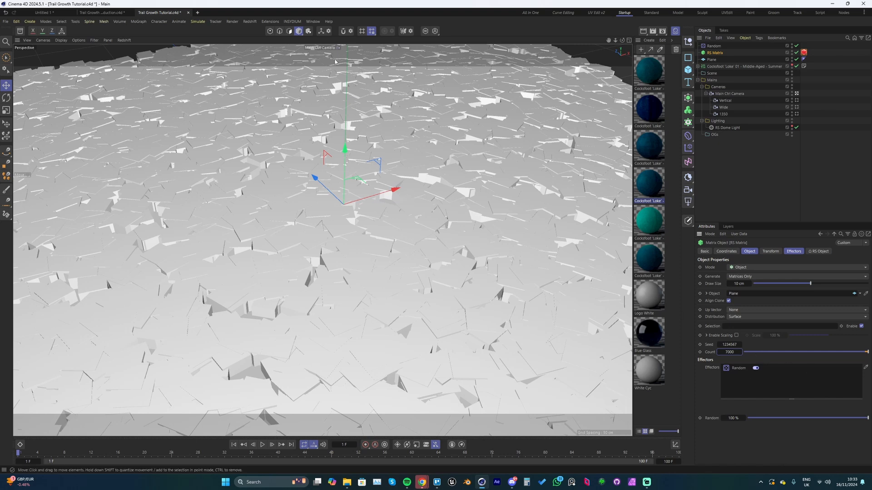
pyautogui.moveTo(153, 238)
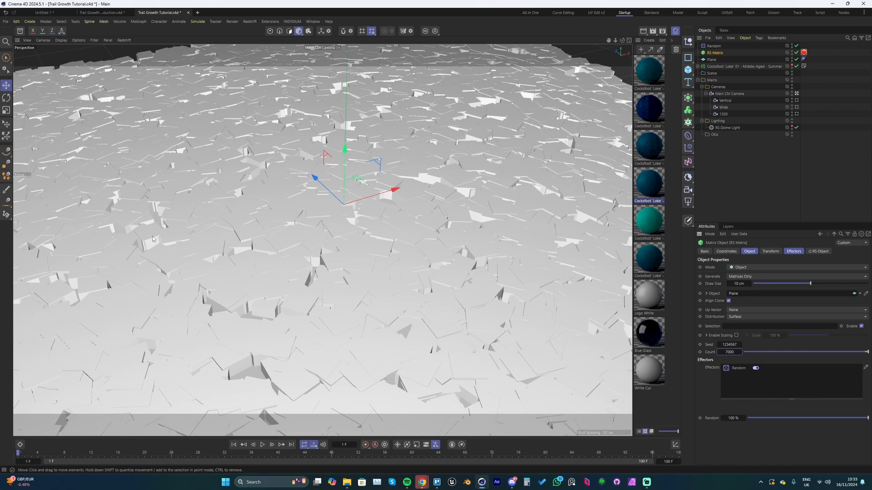
pyautogui.moveTo(478, 219)
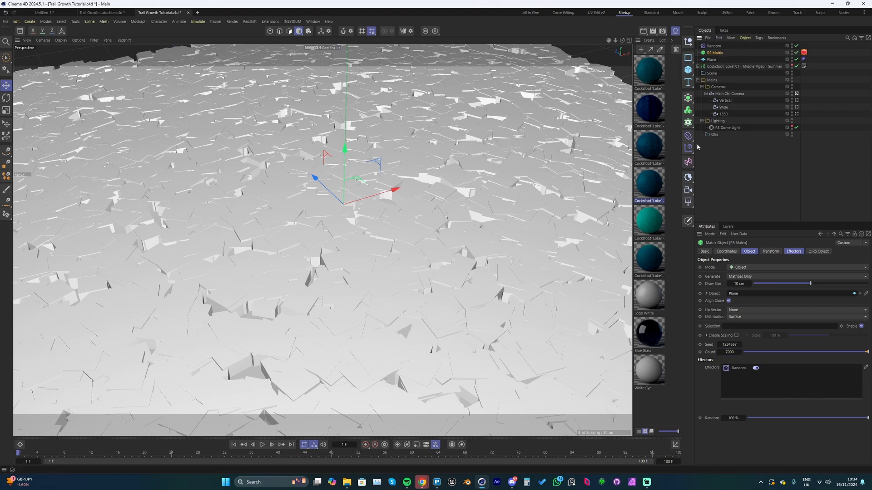
# - Add a Plain effector with Uniform Scale -1 so the grass clones shrink to nothing
pyautogui.click(687, 147)
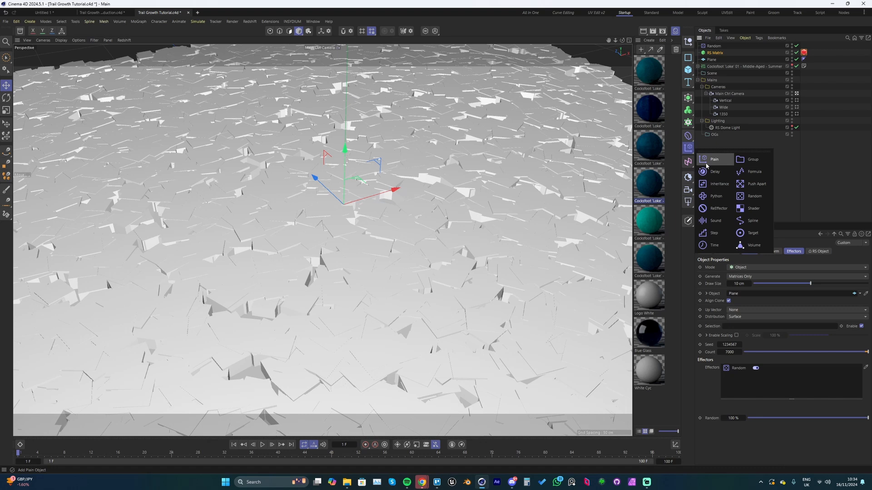
pyautogui.click(713, 160)
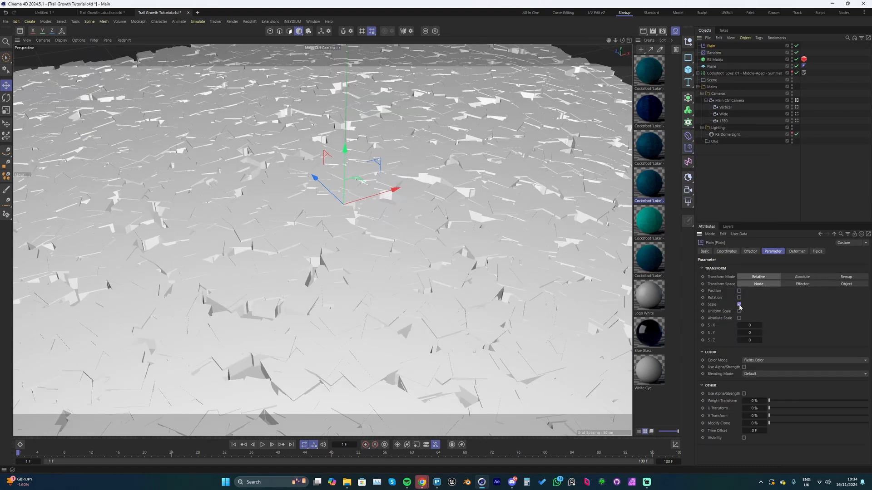
pyautogui.click(739, 310)
pyautogui.write('-1')
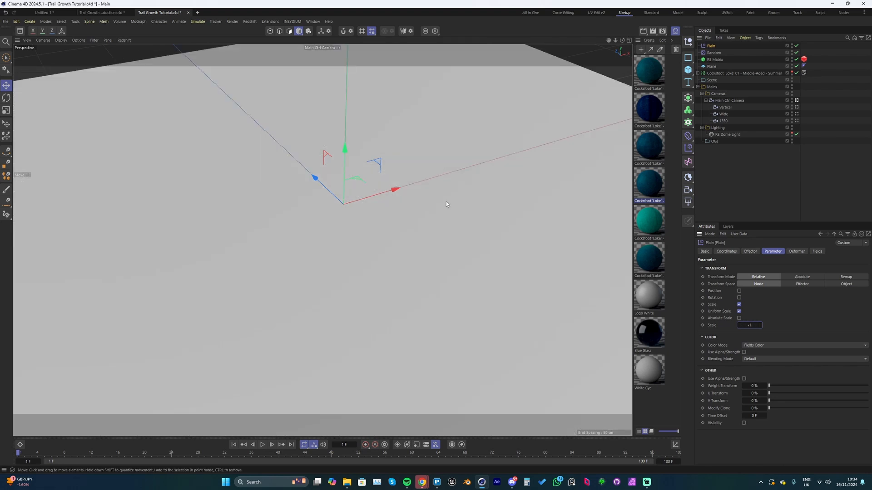
pyautogui.moveTo(408, 194)
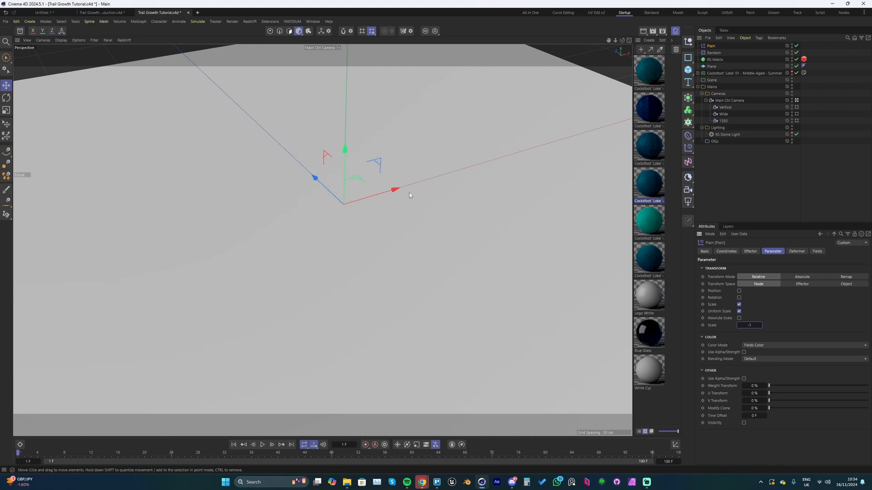
pyautogui.moveTo(652, 81)
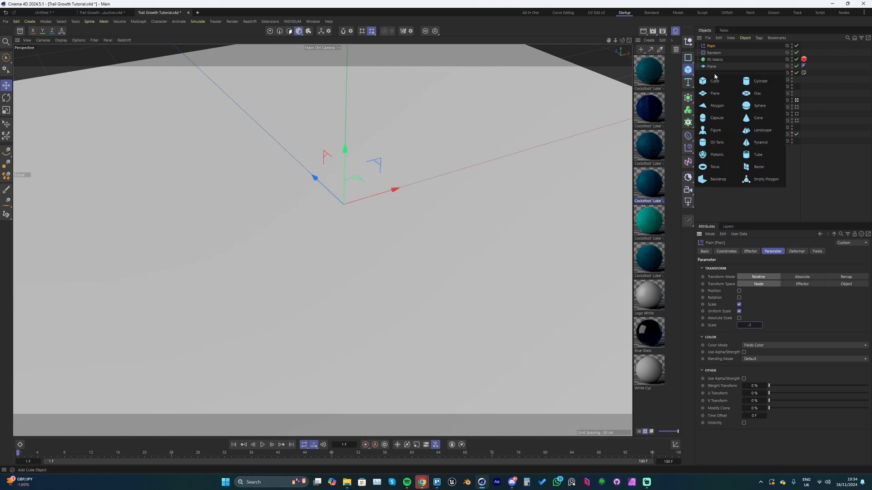
# - Create a sphere of about 7 cm radius with a Spherical Field as its child
pyautogui.click(759, 106)
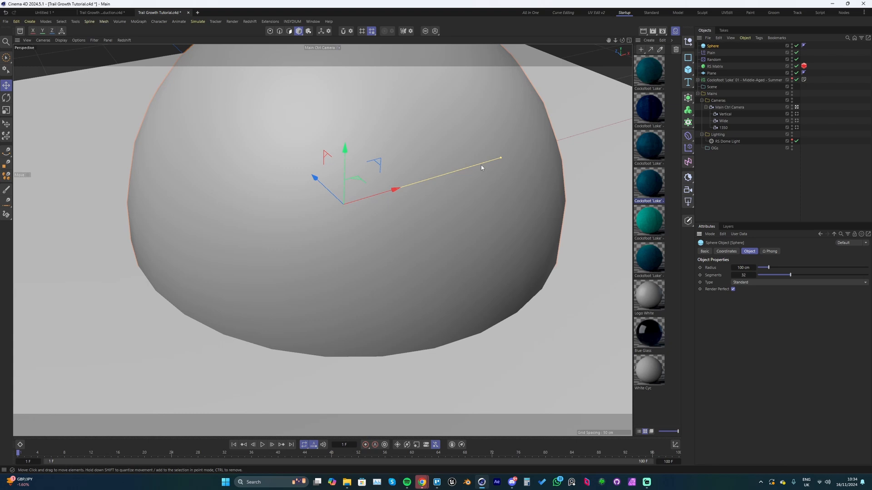
pyautogui.moveTo(498, 160); pyautogui.dragTo(393, 189)
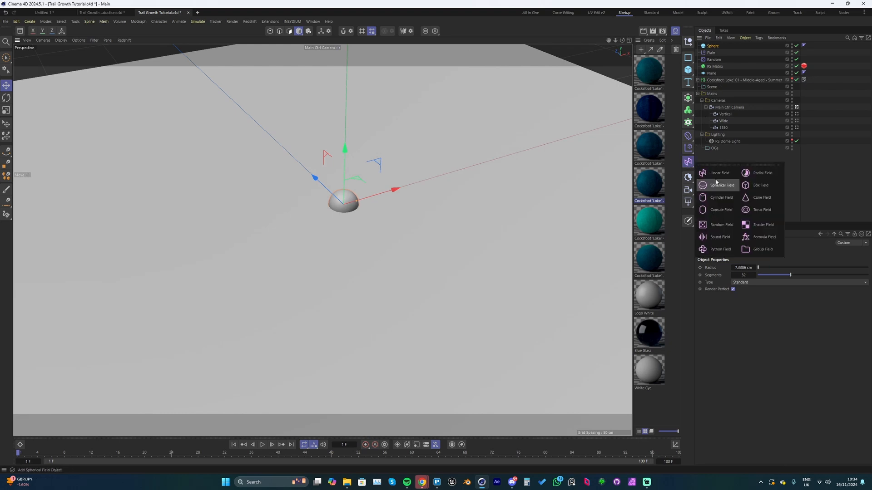
pyautogui.click(721, 185)
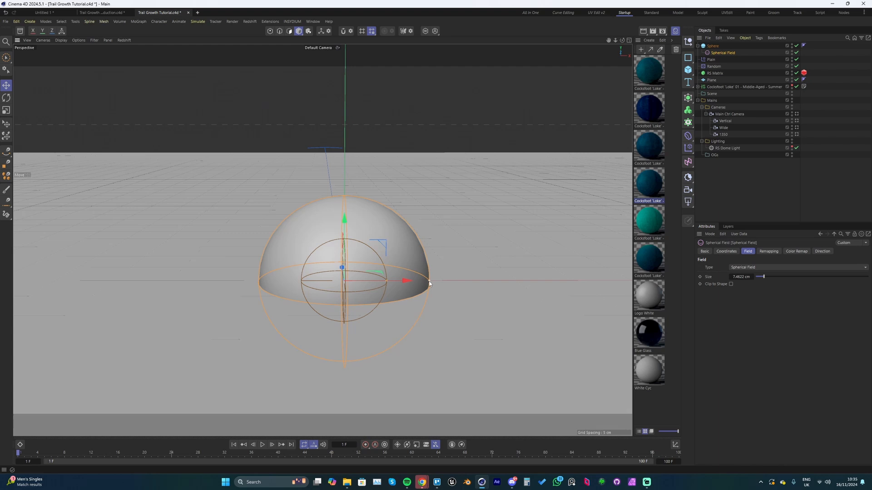
pyautogui.moveTo(428, 280); pyautogui.dragTo(405, 281)
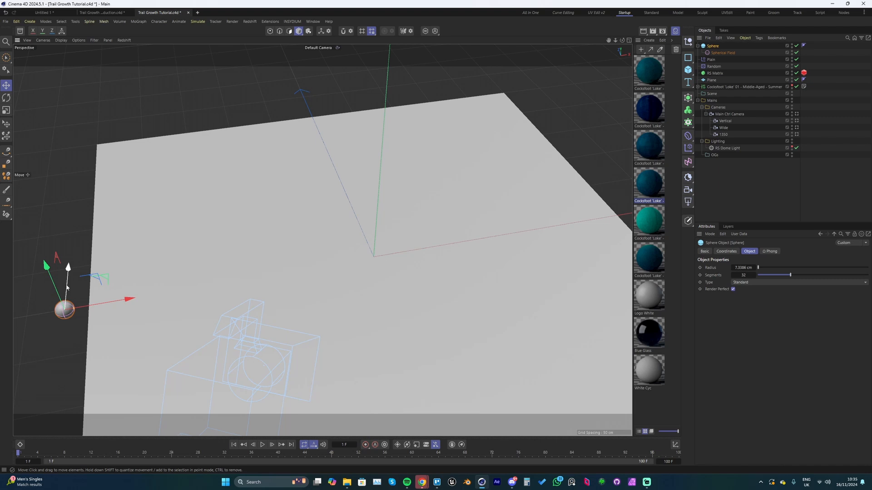
# - Keyframe the sphere's first positions from the plane's edge toward its middle
pyautogui.moveTo(64, 310); pyautogui.dragTo(67, 270)
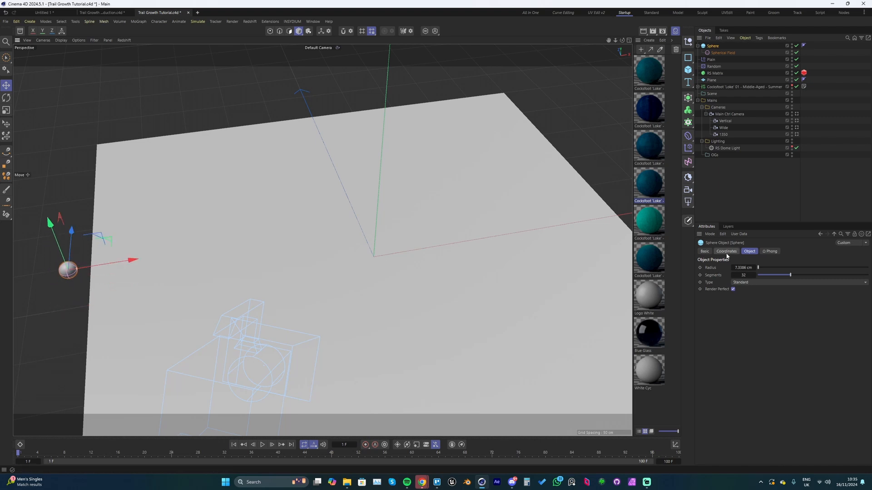
pyautogui.click(726, 251)
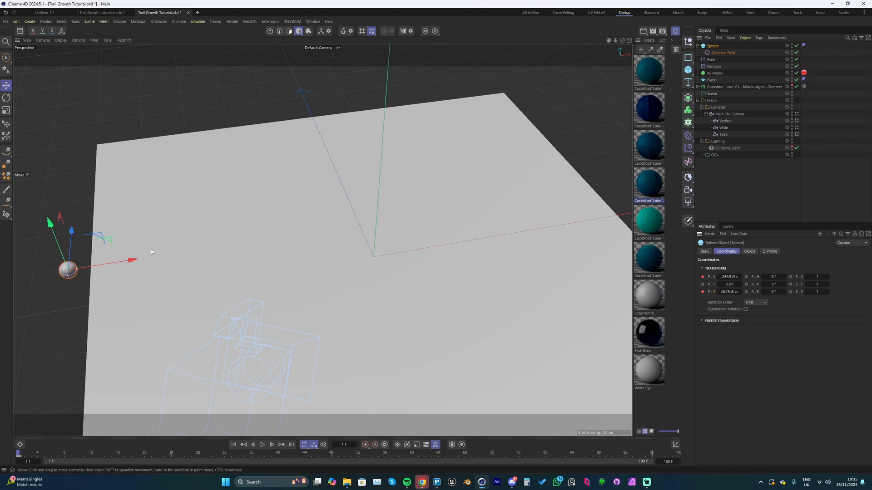
pyautogui.moveTo(86, 256)
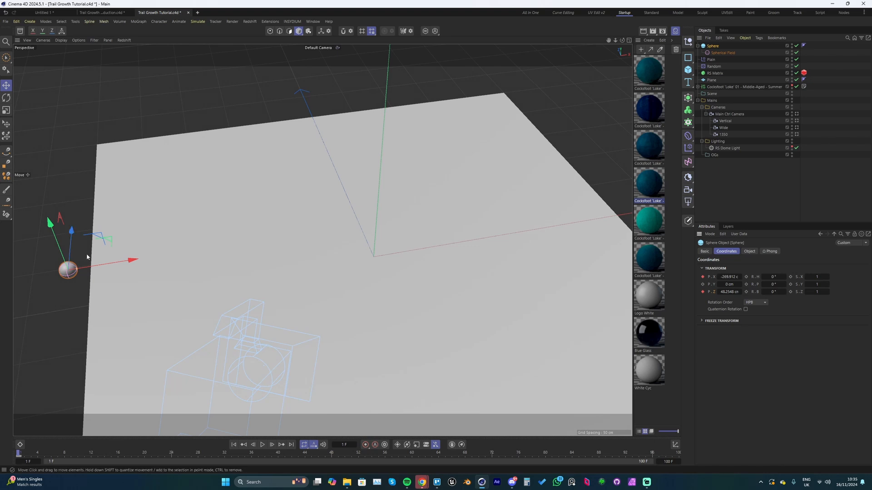
pyautogui.moveTo(68, 269); pyautogui.dragTo(68, 233)
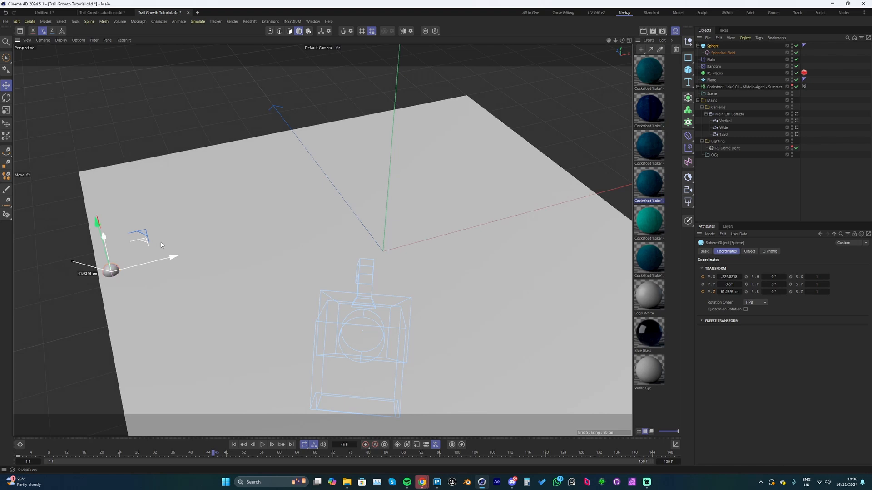
pyautogui.moveTo(111, 272); pyautogui.dragTo(312, 319)
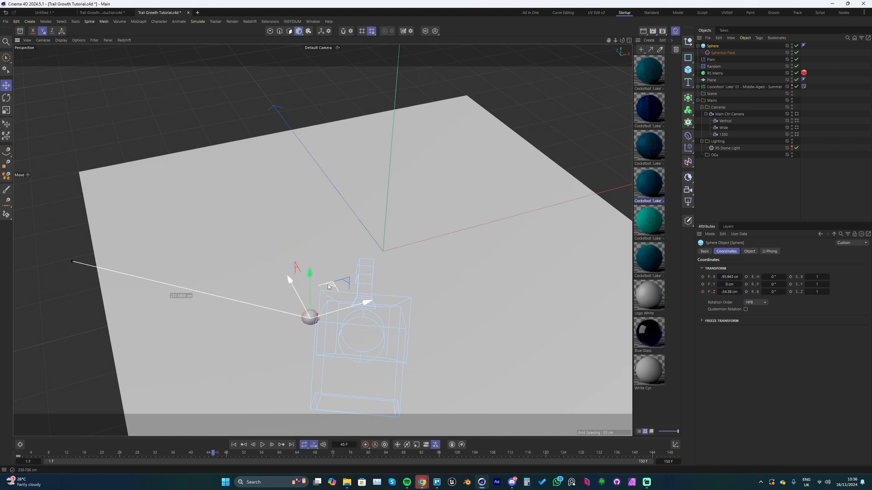
# - Switch cameras and keyframe further positions completing the winding S-shaped path
pyautogui.click(335, 47)
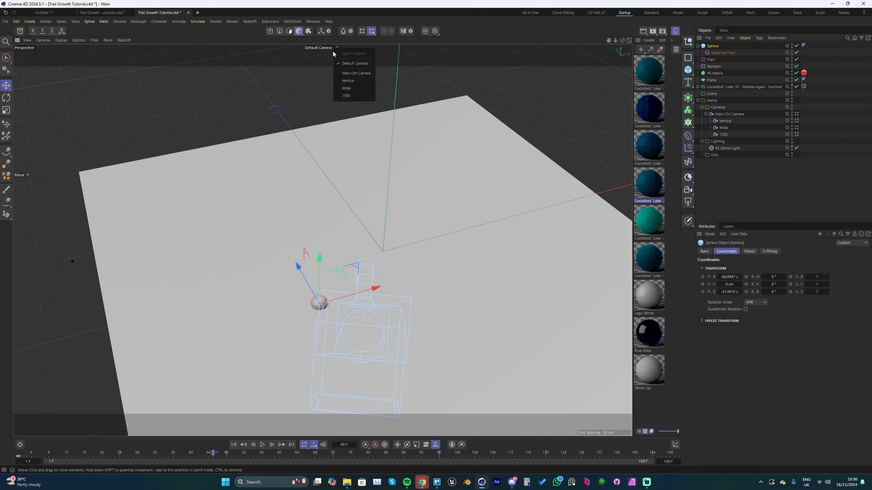
pyautogui.click(356, 73)
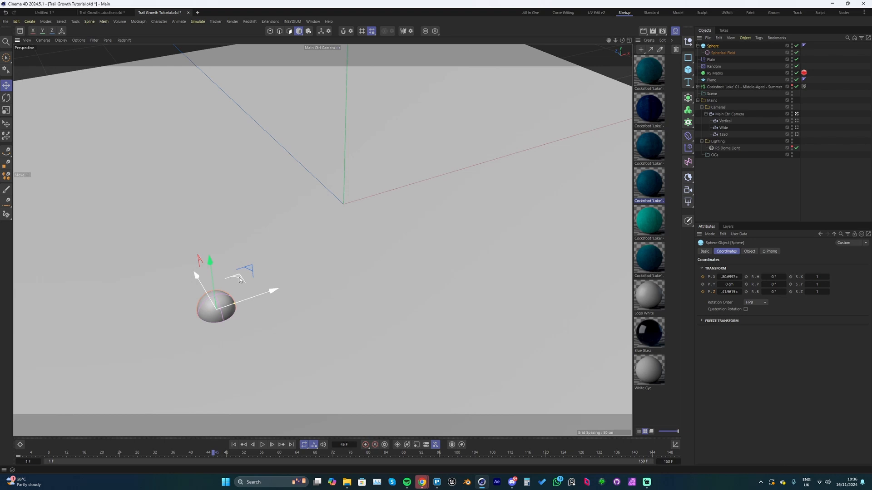
pyautogui.moveTo(216, 306); pyautogui.dragTo(283, 291)
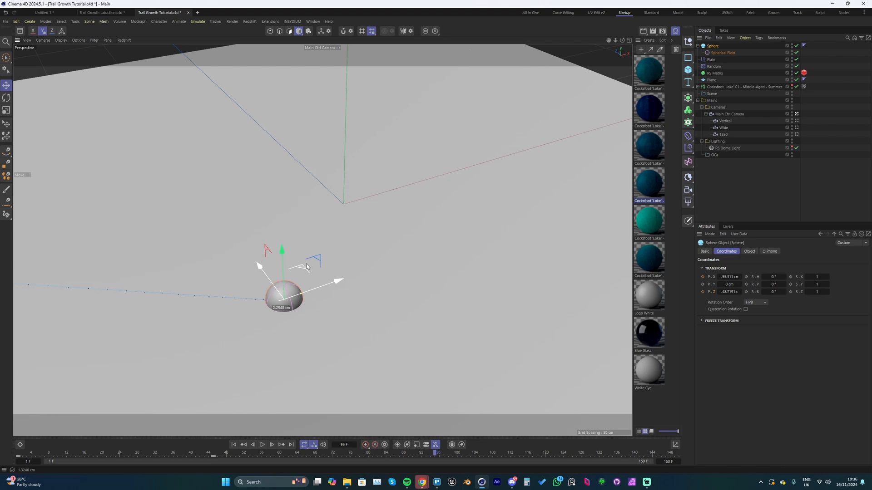
pyautogui.moveTo(283, 296); pyautogui.dragTo(325, 155)
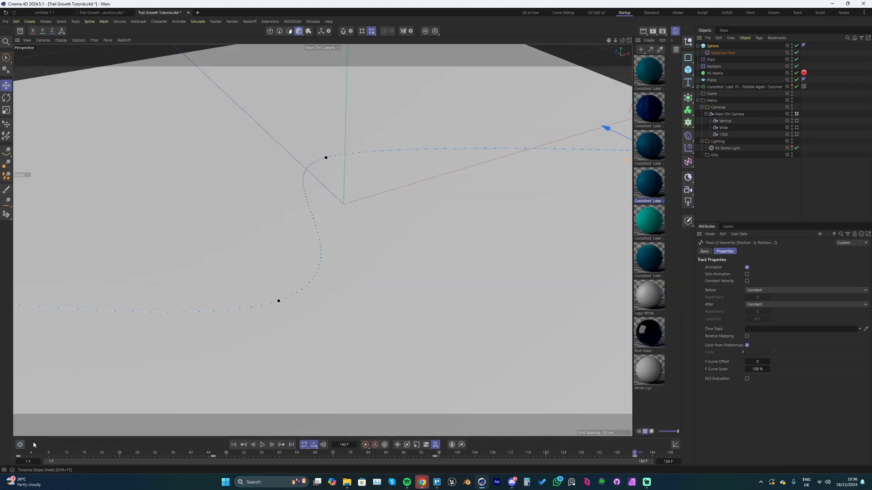
pyautogui.click(261, 444)
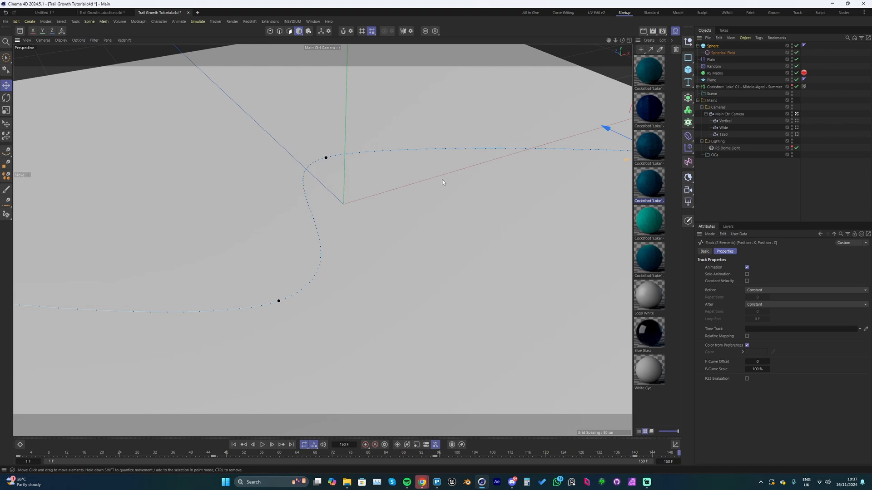
# - Add a Vertex Map tag to the plane with Use Deformed Points disabled
pyautogui.click(261, 444)
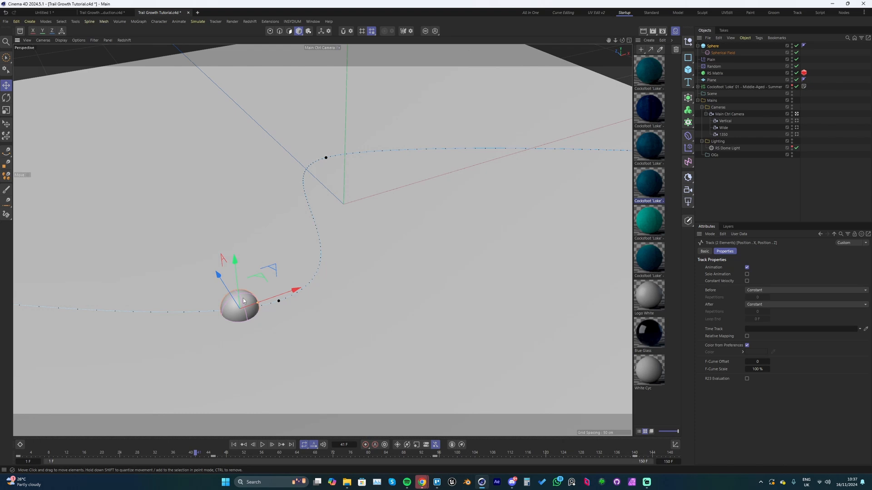
pyautogui.moveTo(268, 288)
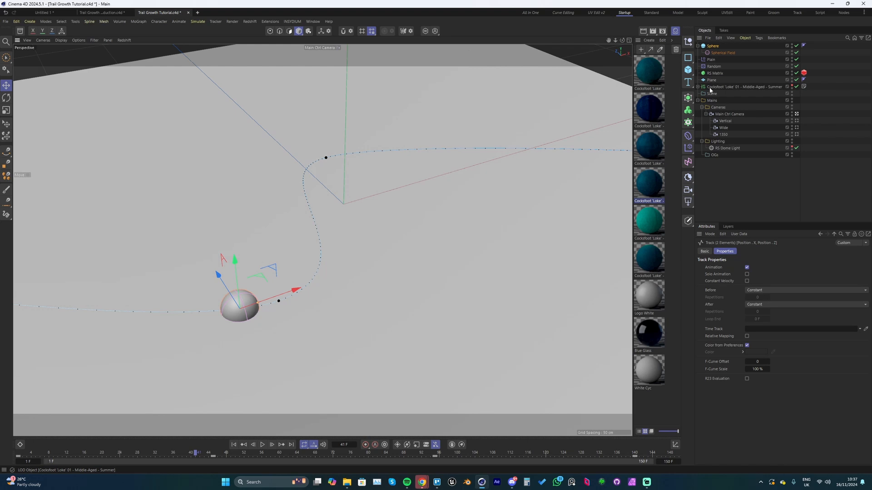
pyautogui.rightClick(712, 80)
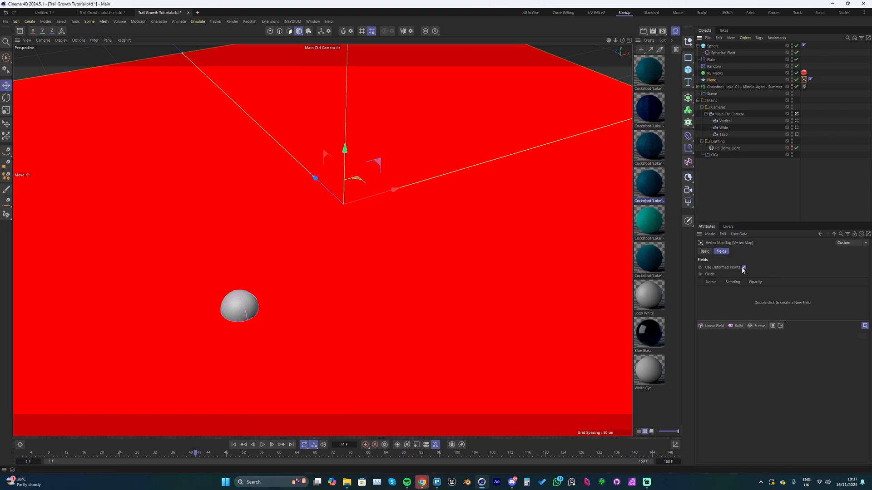
pyautogui.click(743, 267)
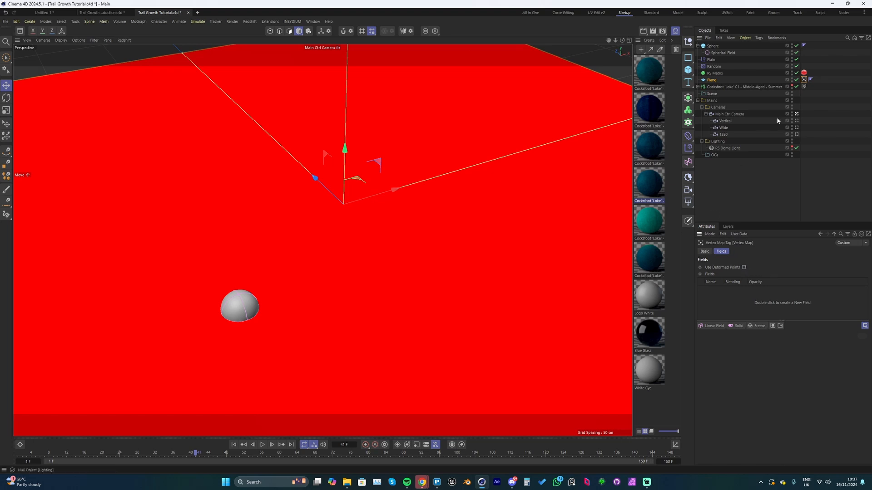
# - Add a Freeze modifier layer to the vertex map and set its mode to Grow
pyautogui.click(757, 325)
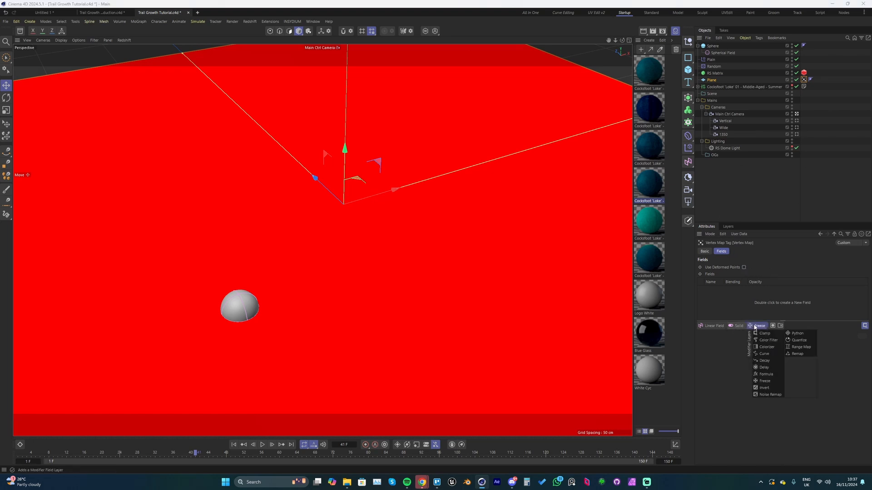
pyautogui.click(765, 380)
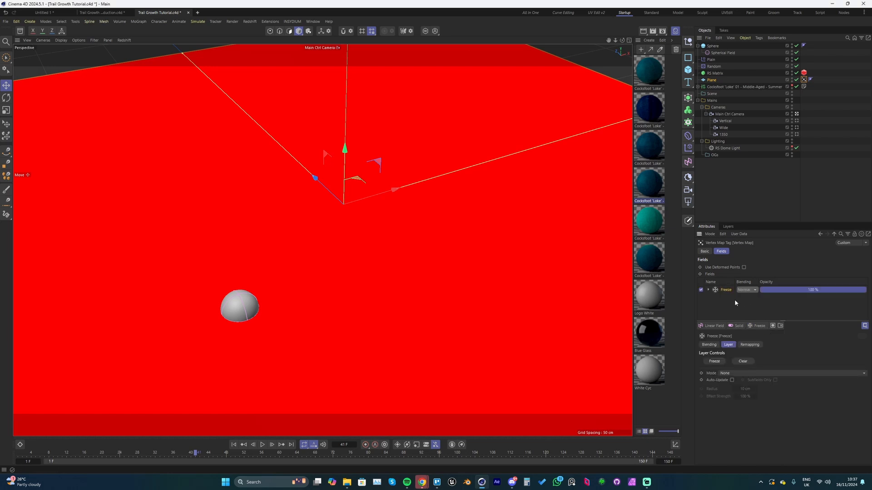
pyautogui.click(725, 373)
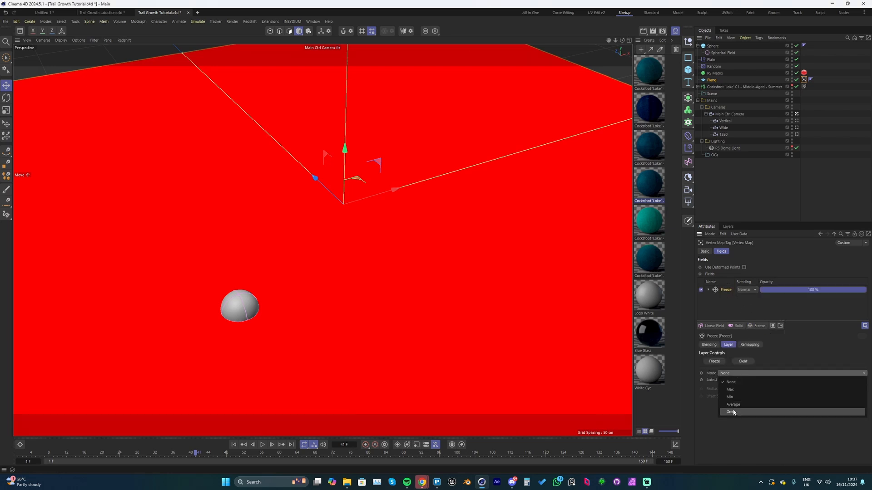
pyautogui.click(730, 412)
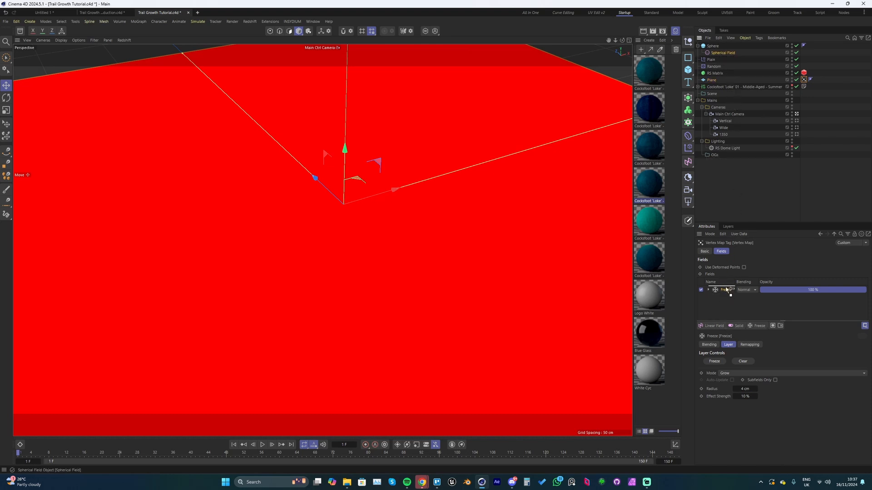
# - Put the sphere's Spherical Field above the Freeze layer, blended with Max, and check the trail grows
pyautogui.click(754, 290)
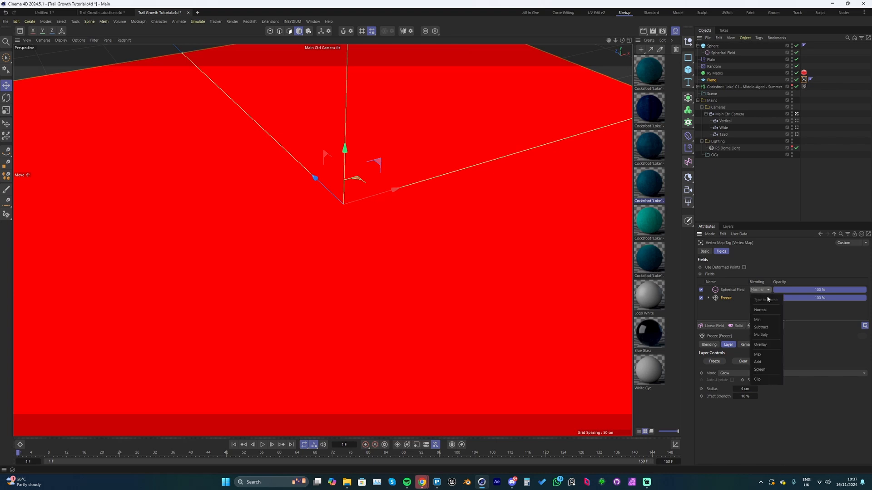
pyautogui.click(757, 318)
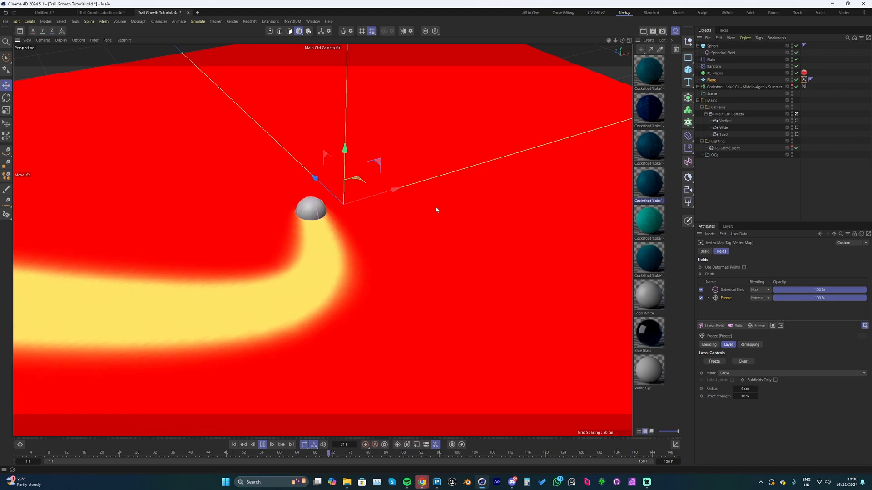
pyautogui.moveTo(333, 451); pyautogui.dragTo(181, 451)
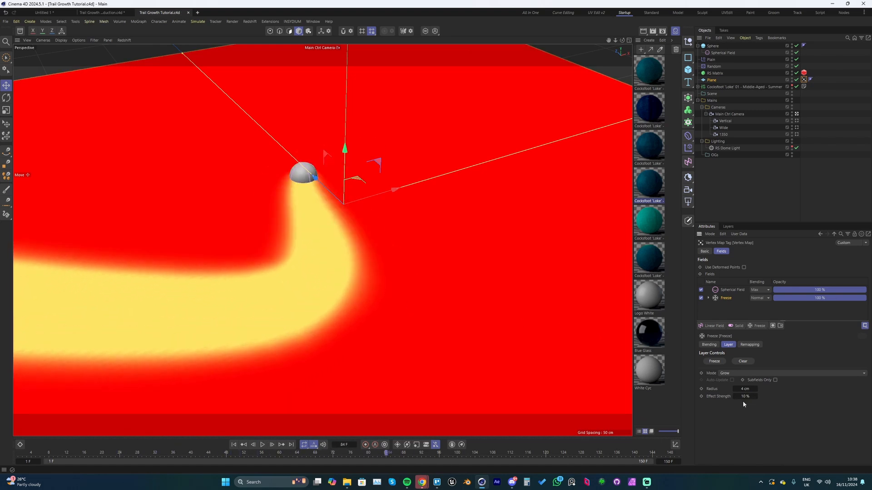
pyautogui.click(745, 396)
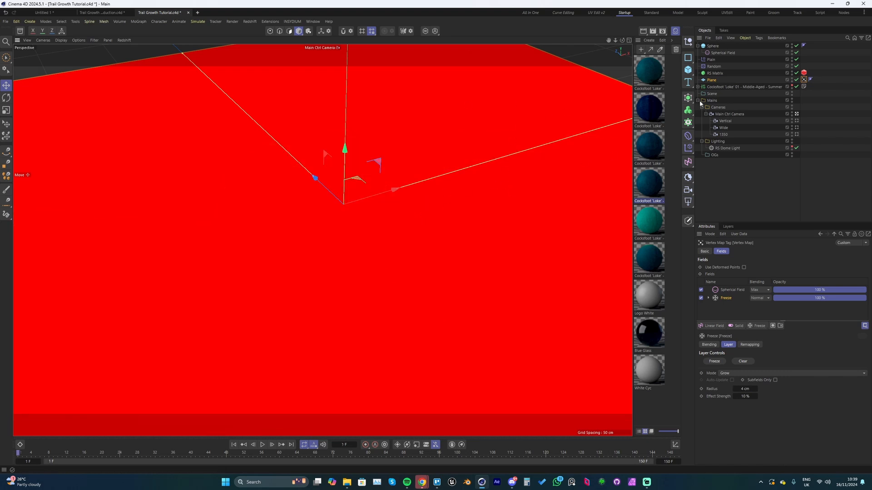
# - Create a Plain effector named Scale driven by the plane's vertex map, clearing pieces along the trail
pyautogui.click(710, 60)
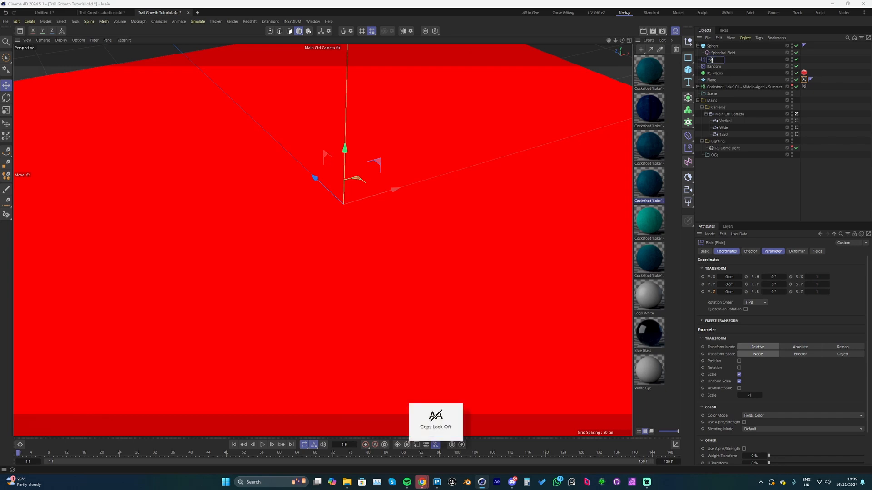
pyautogui.write('Scale')
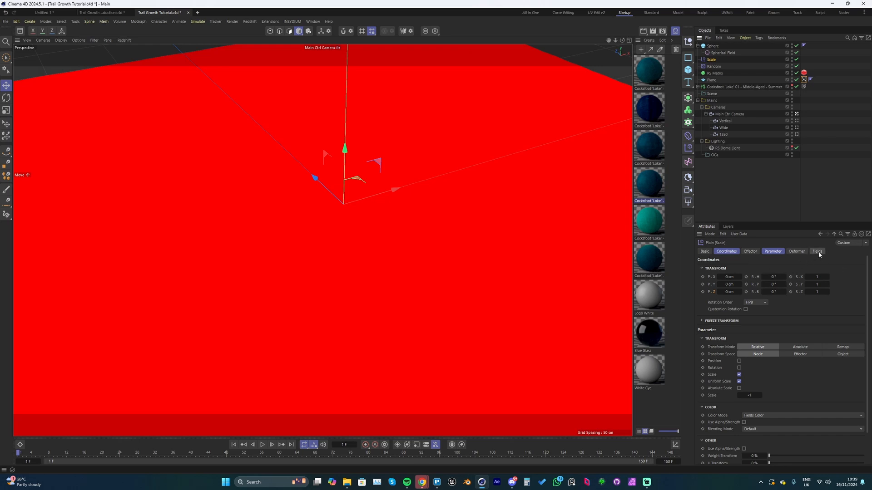
pyautogui.click(816, 250)
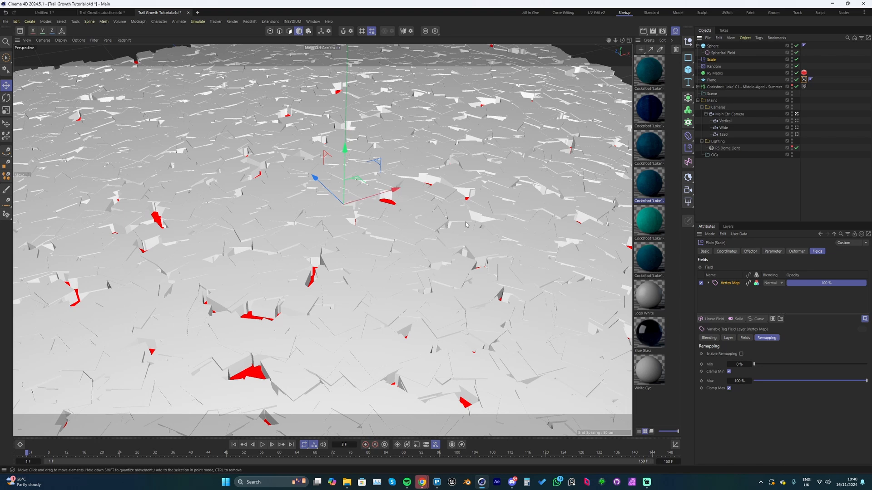
pyautogui.moveTo(313, 294)
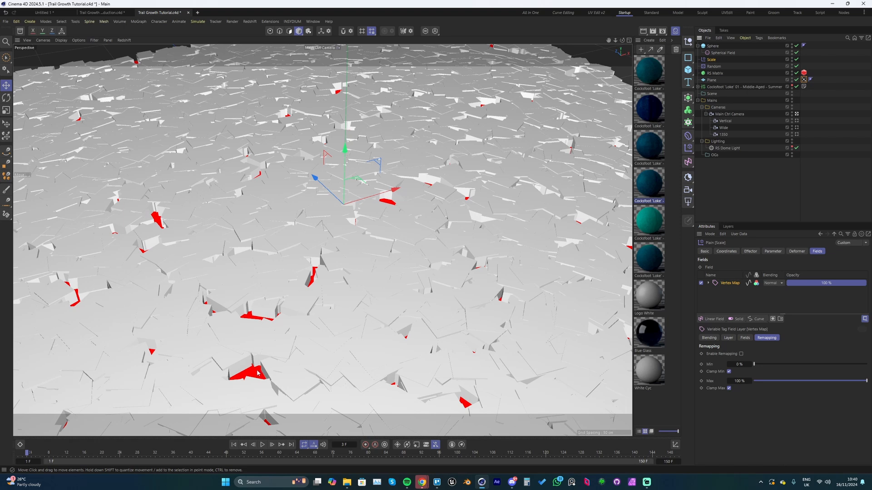
pyautogui.moveTo(482, 241)
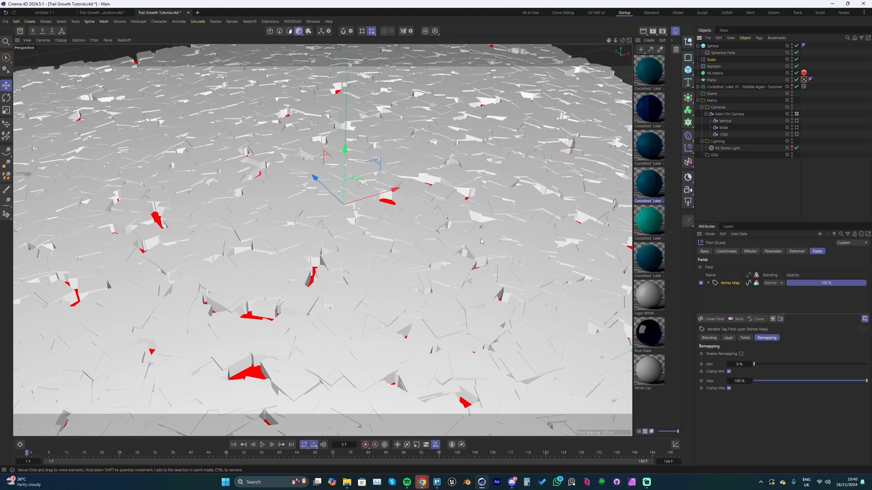
pyautogui.moveTo(289, 353)
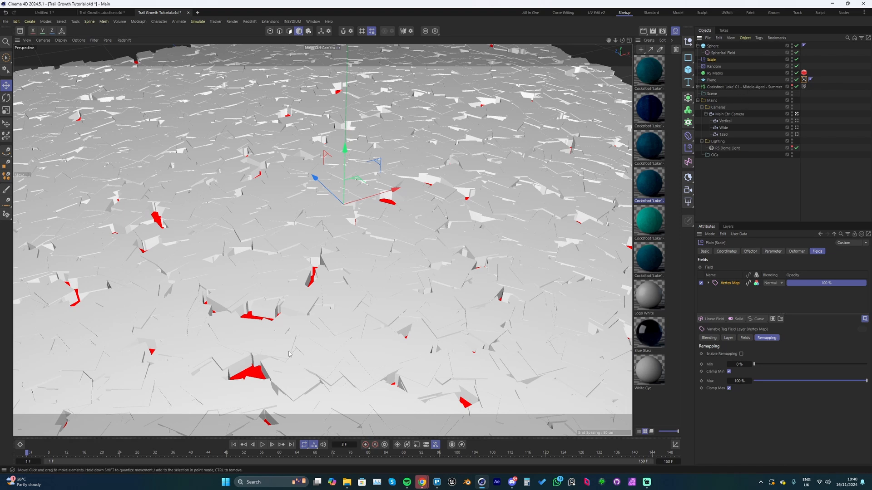
pyautogui.click(261, 444)
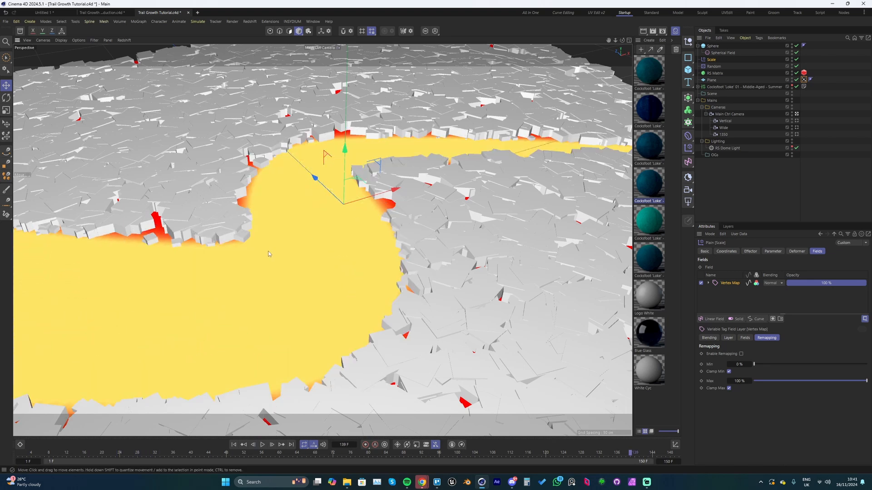
pyautogui.moveTo(416, 207)
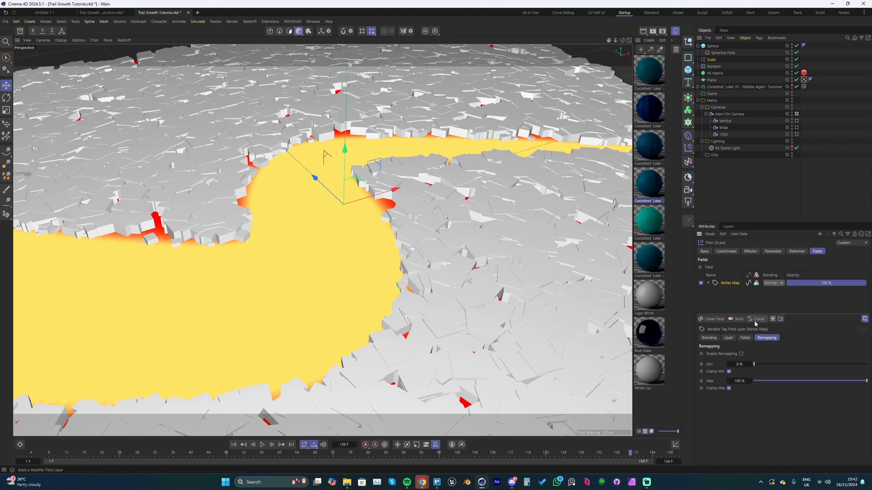
# - Add a Curve modifier layer above the vertex map and reshape its spline to invert and soften the falloff
pyautogui.click(758, 319)
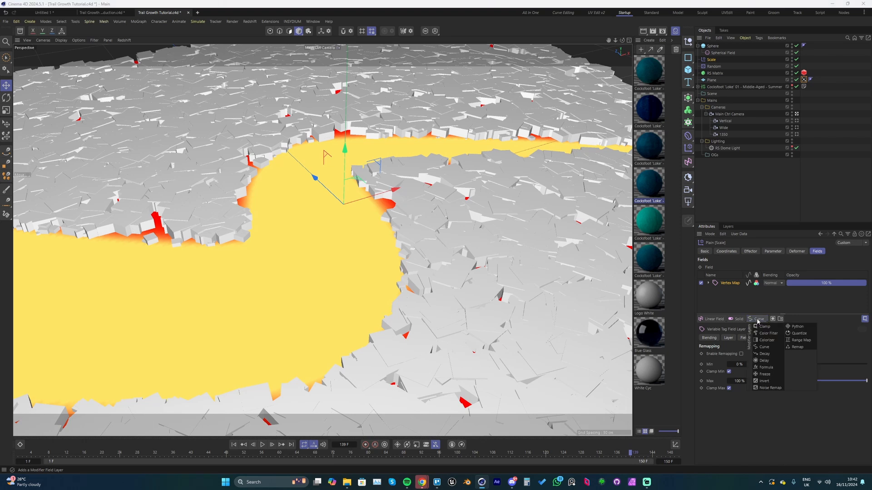
pyautogui.click(763, 346)
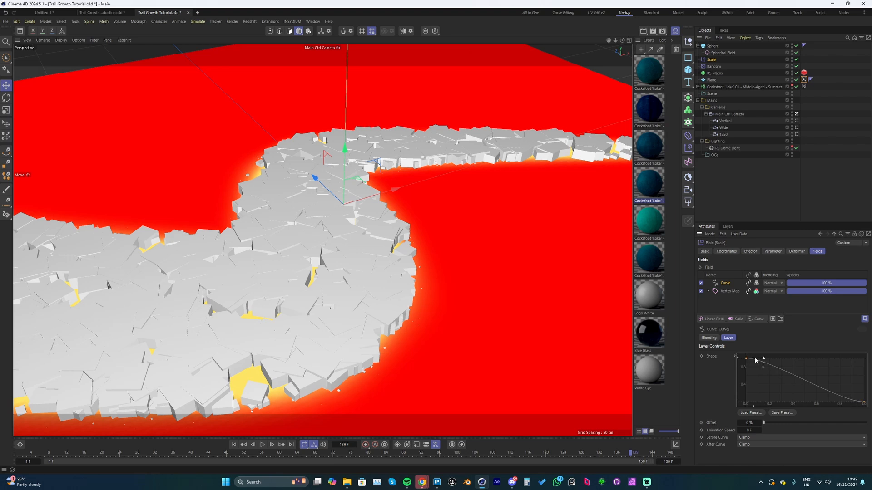
pyautogui.moveTo(762, 361); pyautogui.dragTo(772, 360)
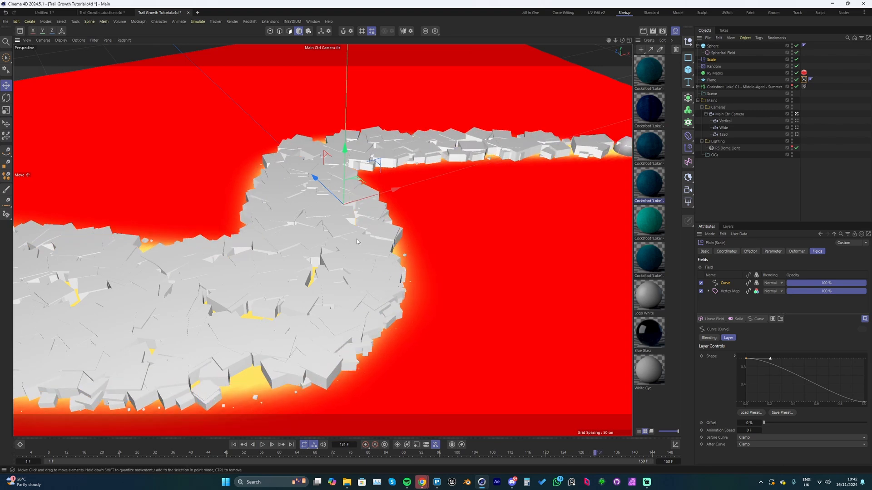
# - From the default camera, add an RS Area Light with a Target tag aimed at the trail
pyautogui.click(338, 47)
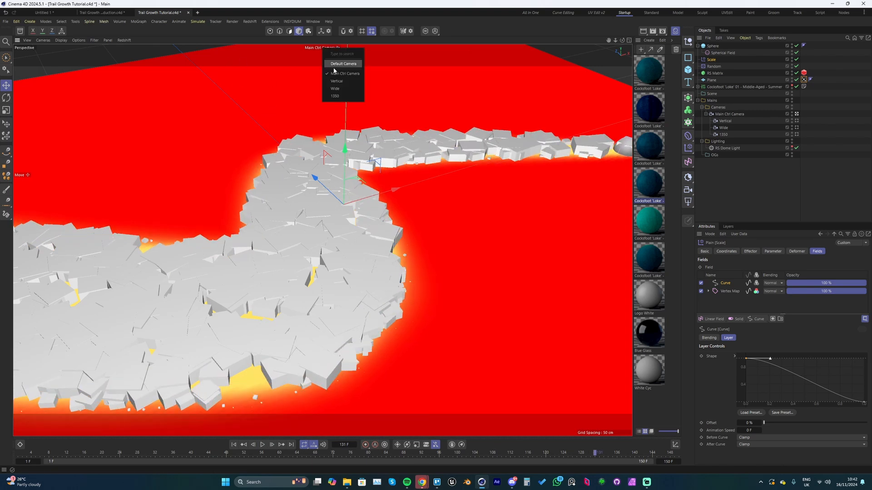
pyautogui.click(342, 62)
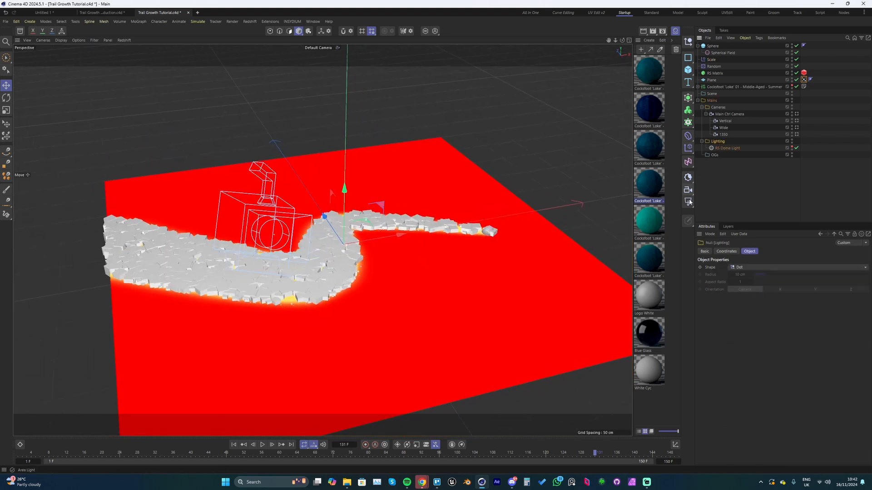
pyautogui.click(725, 148)
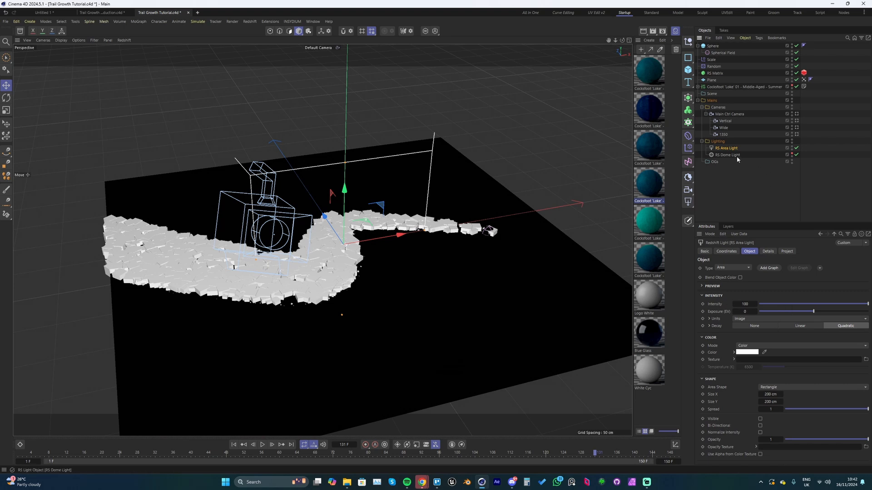
pyautogui.rightClick(725, 148)
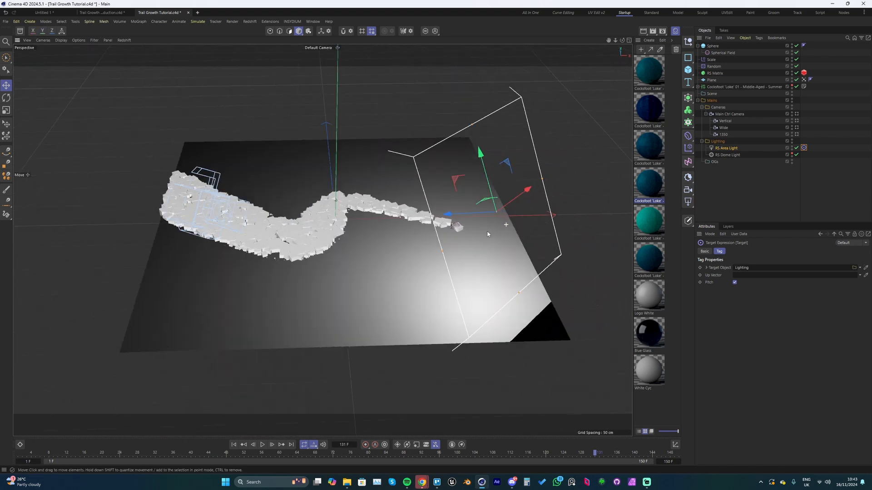
# - Raise the area light above the plane and lower its spread to about 0.26
pyautogui.moveTo(487, 233); pyautogui.dragTo(454, 217)
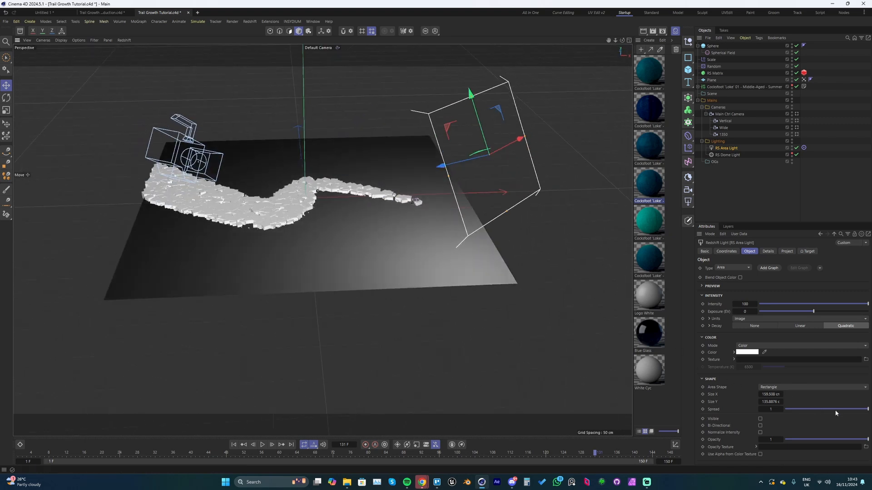
pyautogui.moveTo(865, 410); pyautogui.dragTo(811, 409)
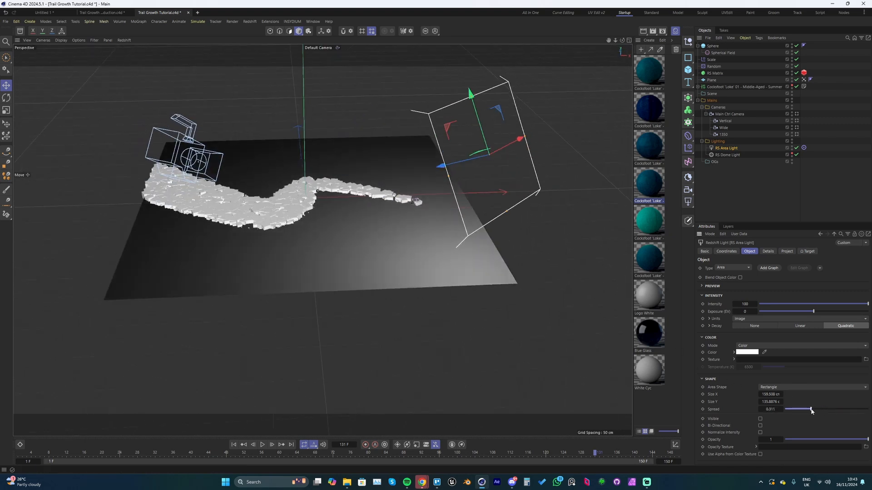
pyautogui.moveTo(811, 409); pyautogui.dragTo(806, 410)
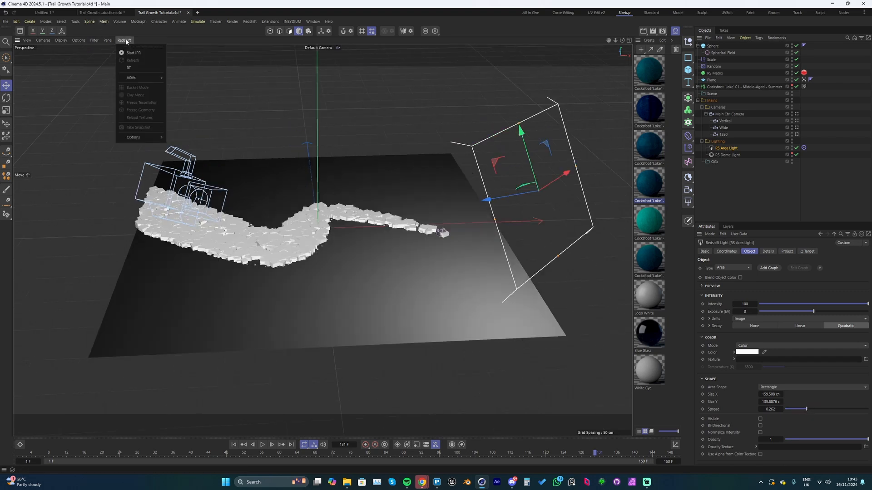
# - With IPR running, narrow the light to 49 cm wide and spread about 0.23, viewed through Main Ctrl Camera
pyautogui.click(133, 52)
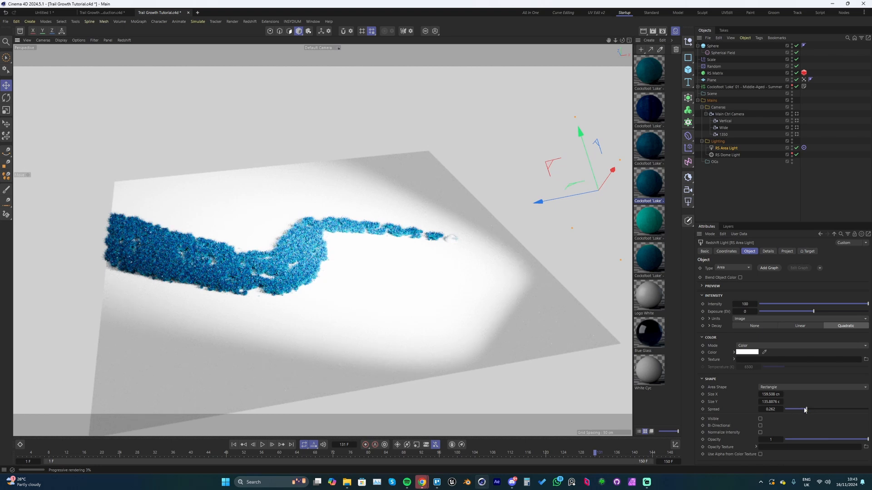
pyautogui.moveTo(805, 410); pyautogui.dragTo(800, 411)
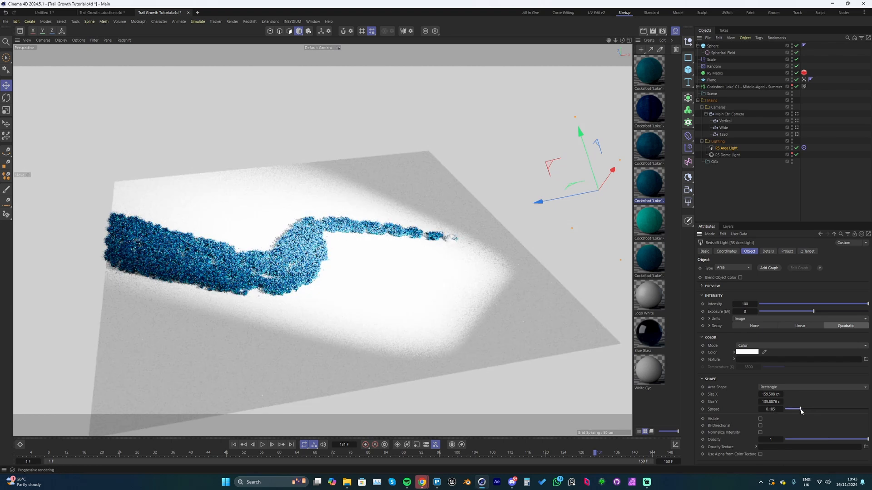
pyautogui.moveTo(801, 410); pyautogui.dragTo(794, 410)
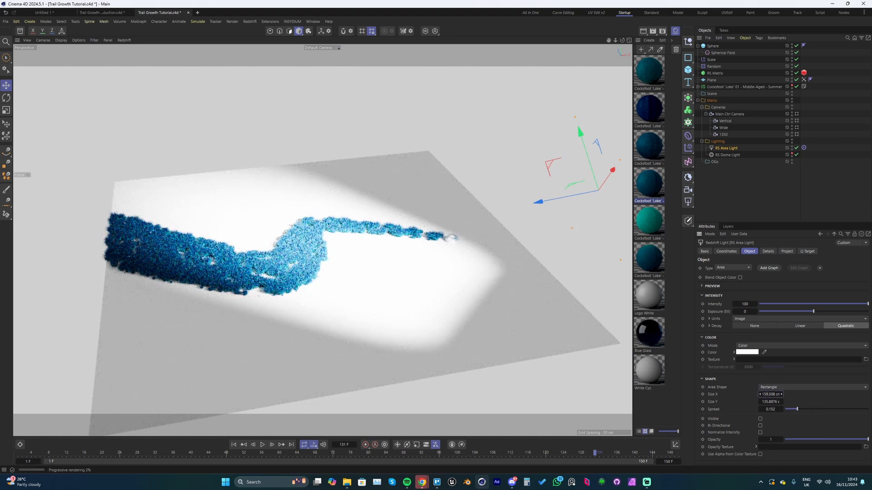
pyautogui.click(319, 47)
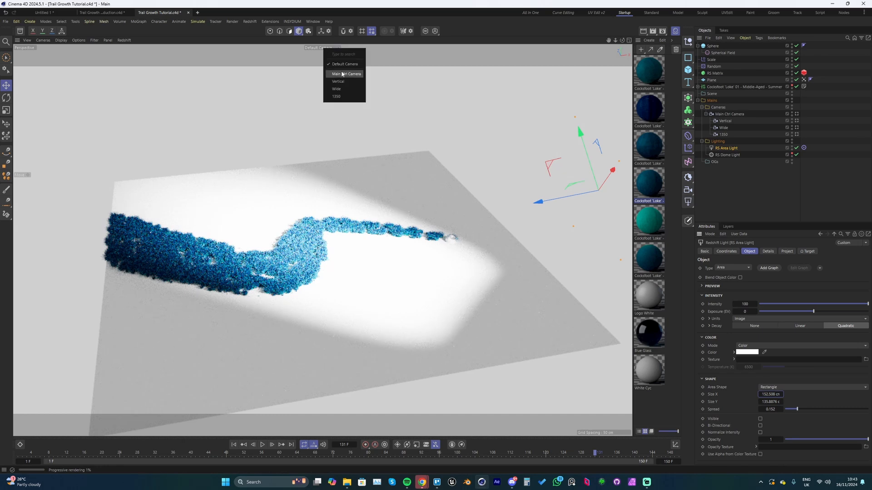
pyautogui.click(345, 74)
pyautogui.write('49')
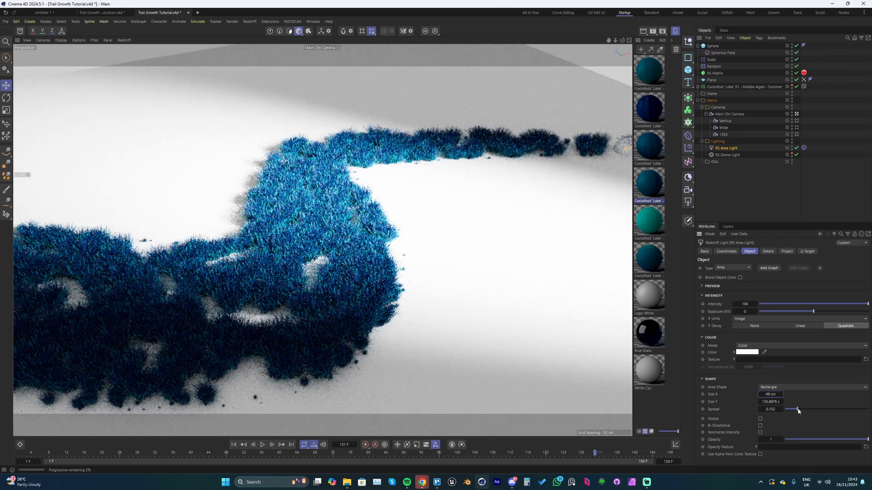
pyautogui.moveTo(796, 409); pyautogui.dragTo(804, 409)
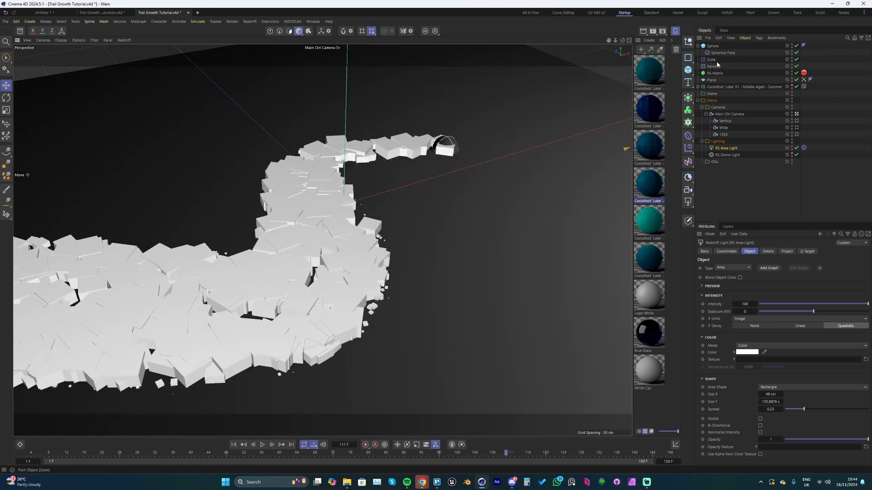
# - Jump to about frame 124 and switch to the All in One layout with Redshift RenderView
pyautogui.click(715, 73)
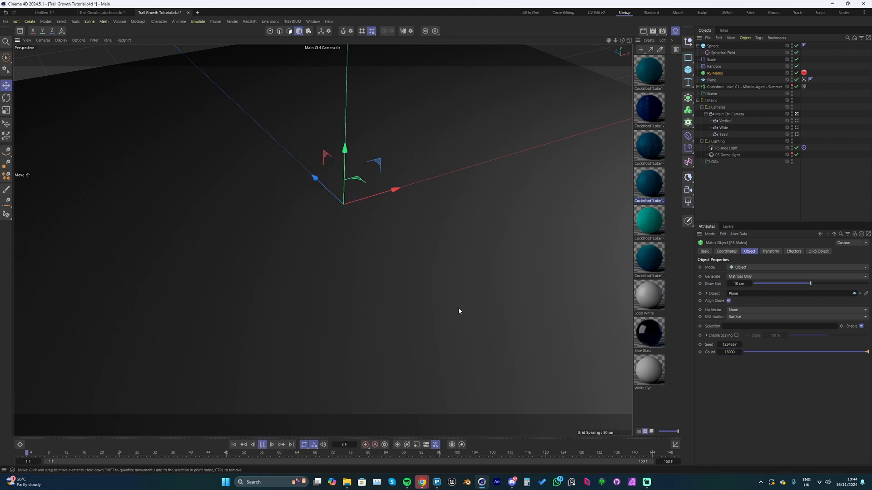
pyautogui.click(272, 444)
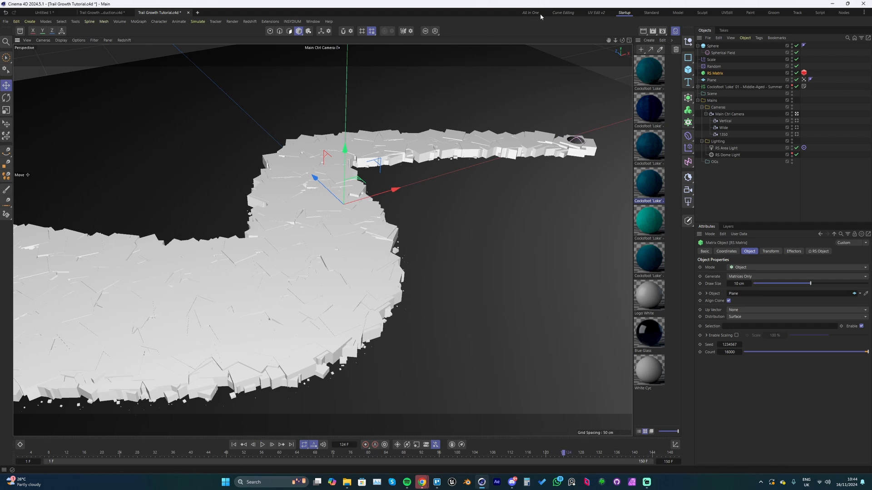
pyautogui.click(530, 12)
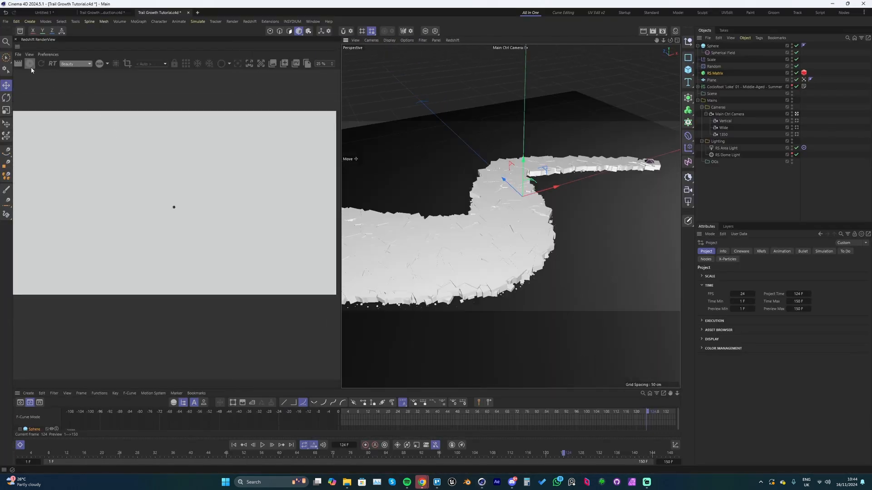
# - Render in RenderView, raise the sphere to P.Y 8 cm, and rewind to an early frame
pyautogui.click(30, 63)
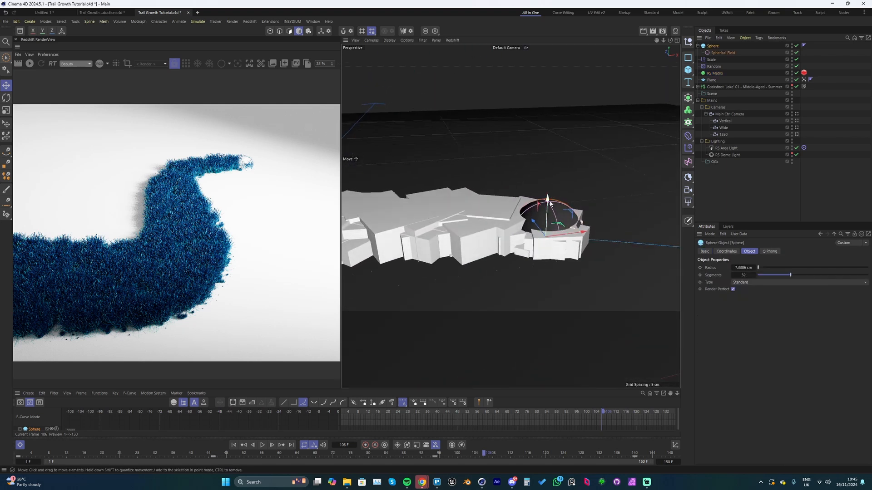
pyautogui.click(725, 252)
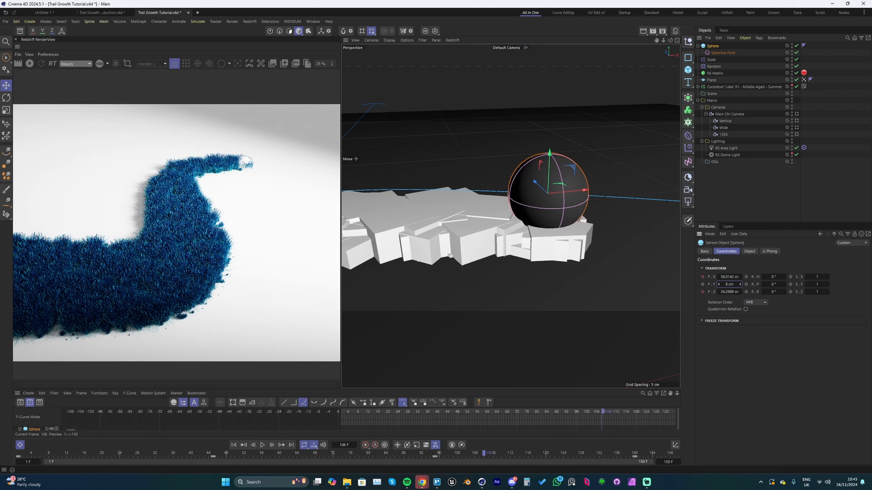
pyautogui.click(722, 53)
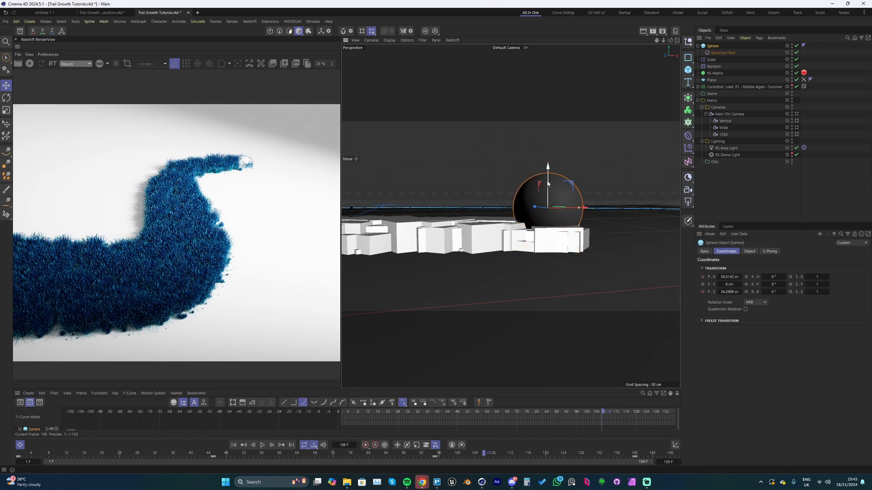
pyautogui.moveTo(548, 167); pyautogui.dragTo(547, 175)
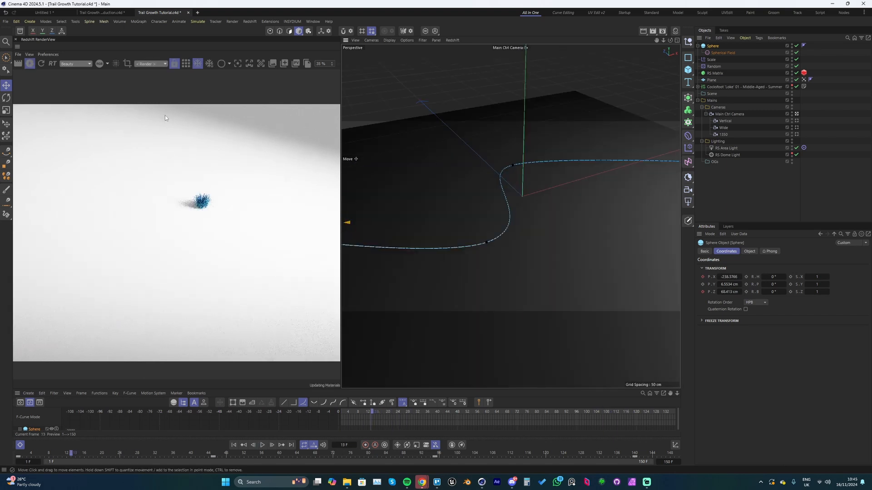
# - Scrub through frames around 40, 67 and 116 to watch the grass trail grow toward its full S-curve
pyautogui.click(262, 445)
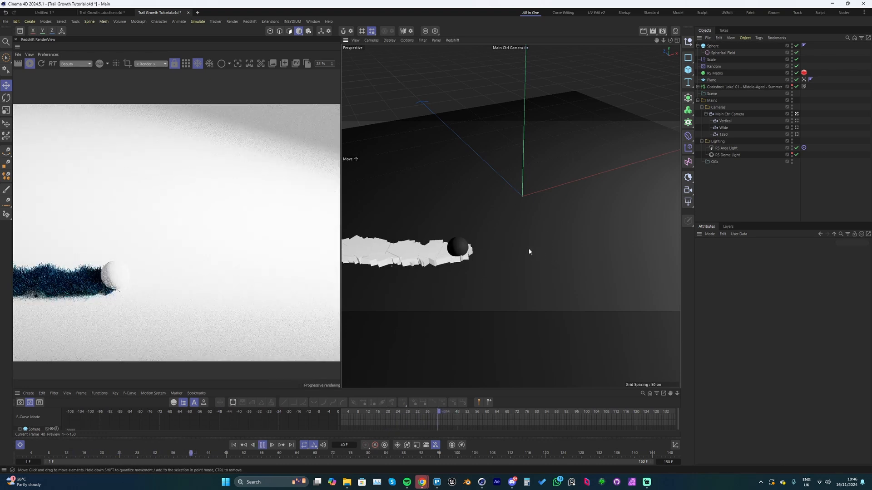
pyautogui.click(271, 445)
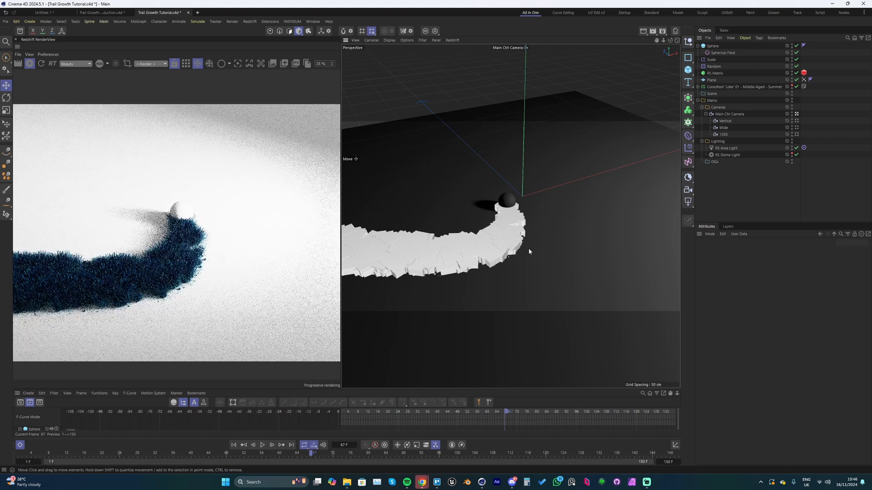
pyautogui.click(261, 445)
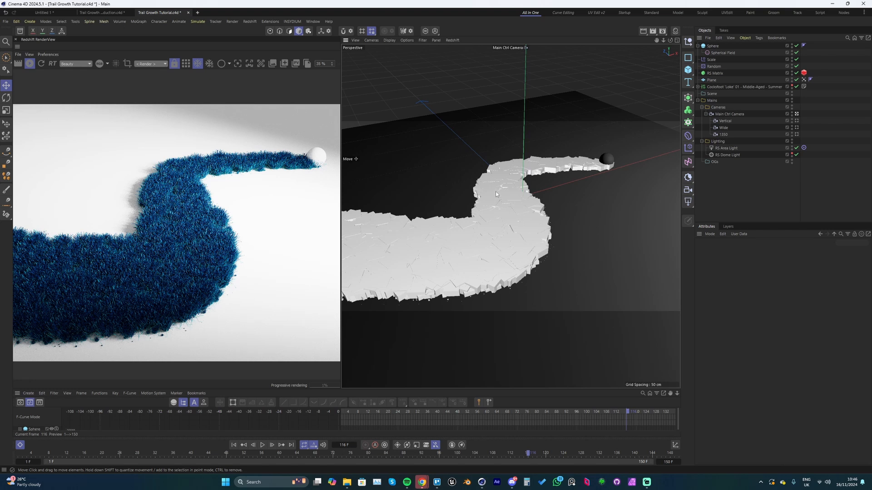
pyautogui.moveTo(502, 184)
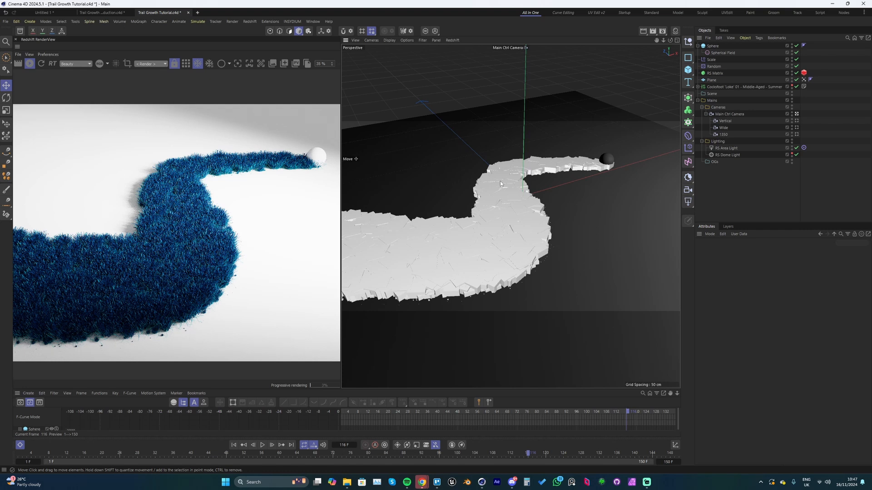
pyautogui.moveTo(505, 167)
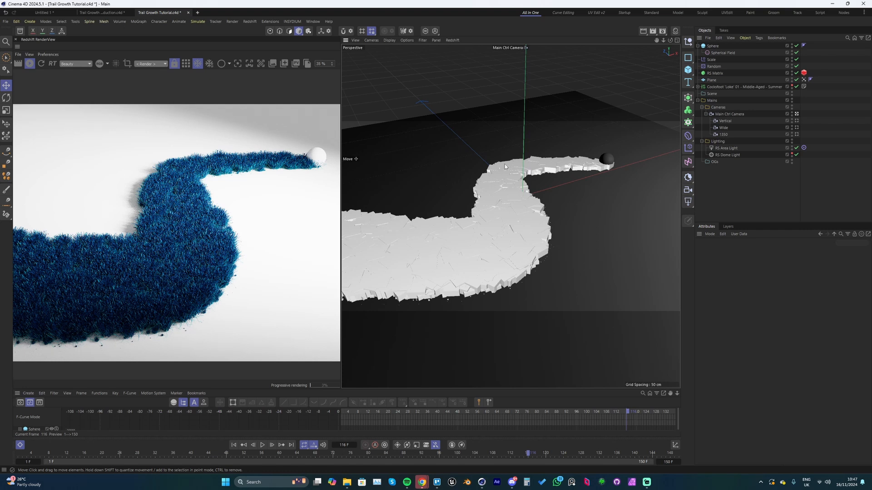